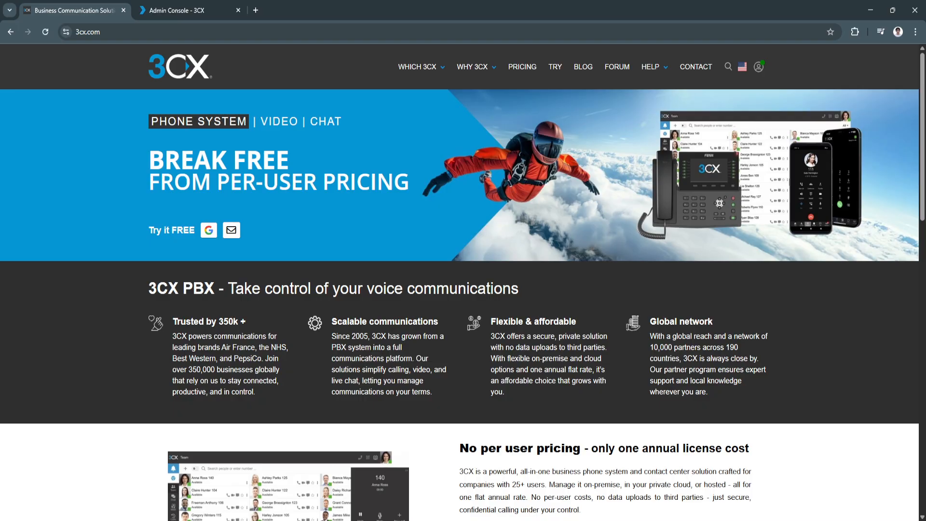
Step: Scroll the 3cx.com homepage down through feature highlights to the 'No per user pricing' overview and Latest News
{"action": "scroll", "scroll_direction": "up", "scroll_amount": 3}
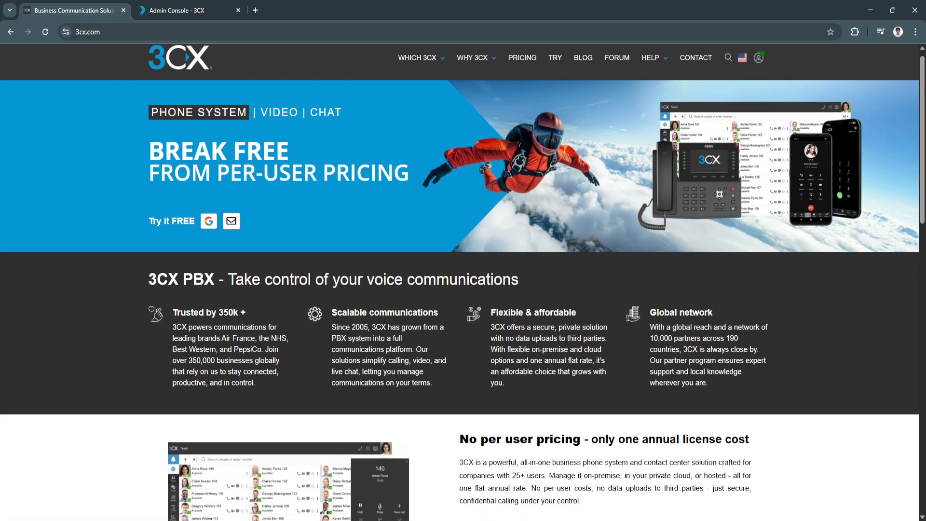
{"action": "scroll", "scroll_direction": "down", "scroll_amount": 3}
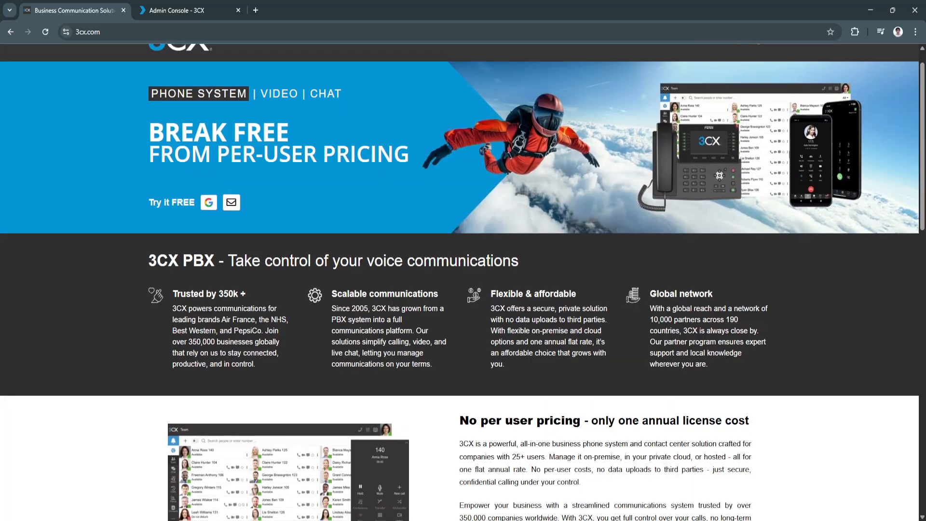
{"action": "scroll", "scroll_direction": "down", "scroll_amount": 3}
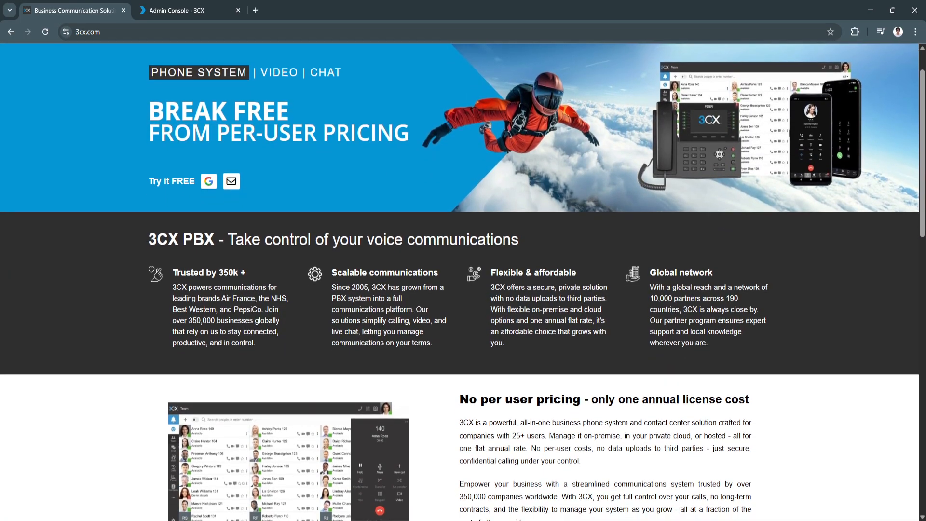
{"action": "scroll", "scroll_direction": "down", "scroll_amount": 3}
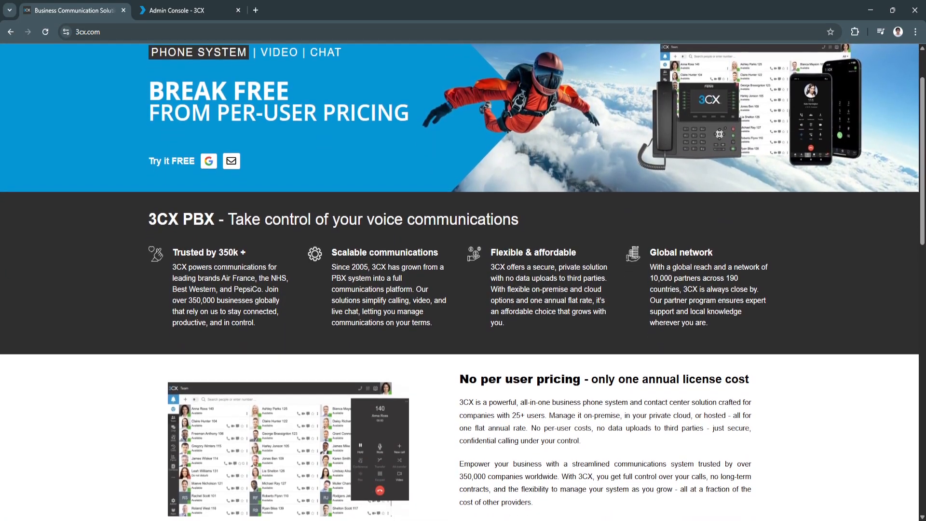
{"action": "scroll", "scroll_direction": "down", "scroll_amount": 3}
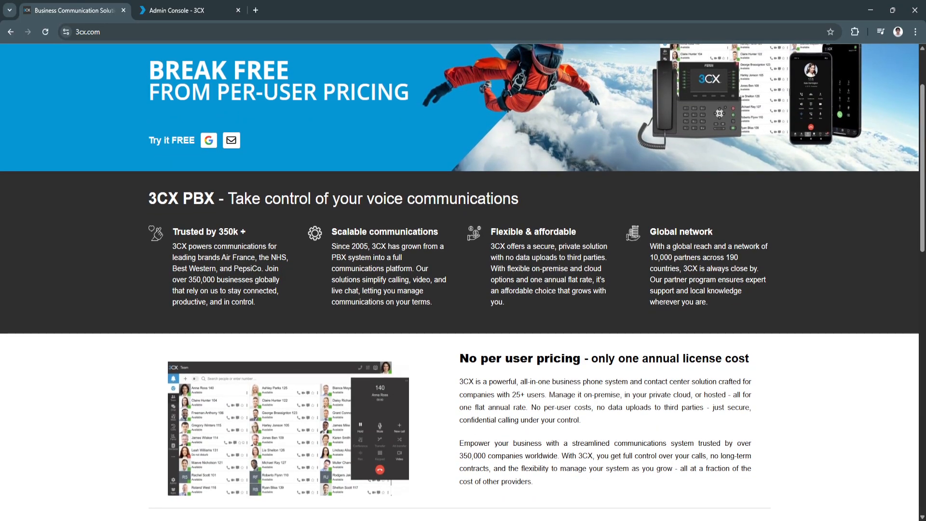
{"action": "scroll", "scroll_direction": "down", "scroll_amount": 3}
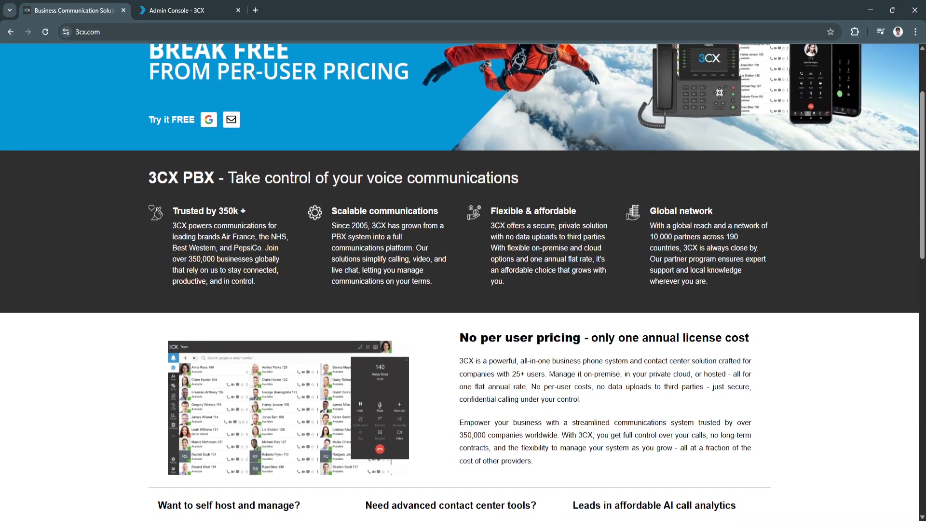
{"action": "scroll", "scroll_direction": "down", "scroll_amount": 3}
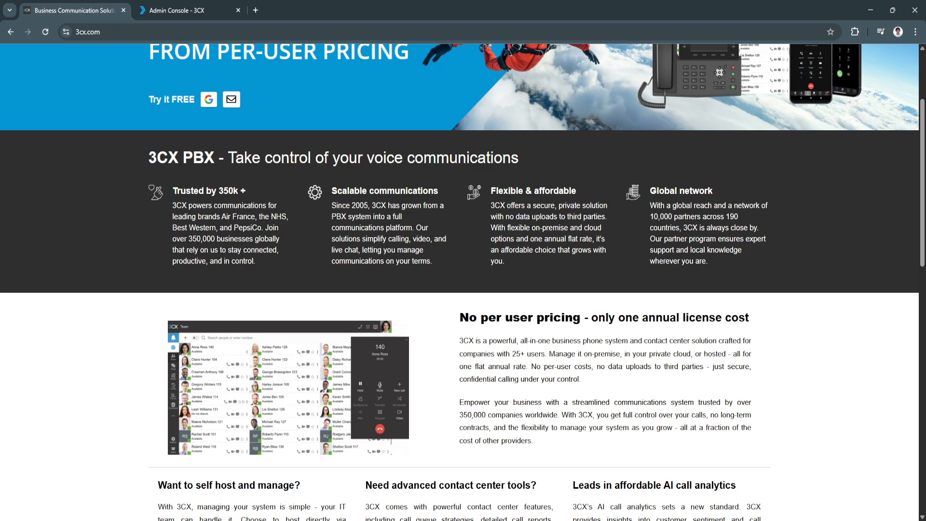
{"action": "scroll", "scroll_direction": "down", "scroll_amount": 3}
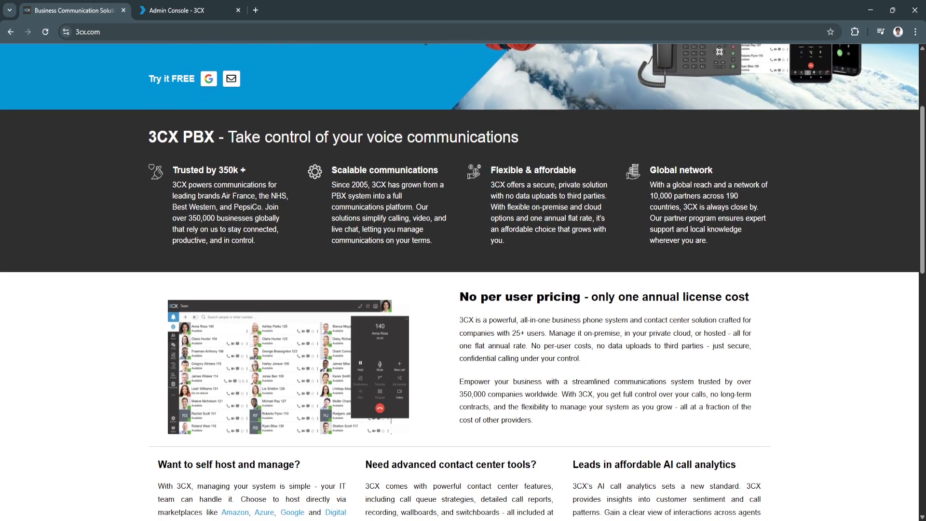
{"action": "scroll", "scroll_direction": "down", "scroll_amount": 3}
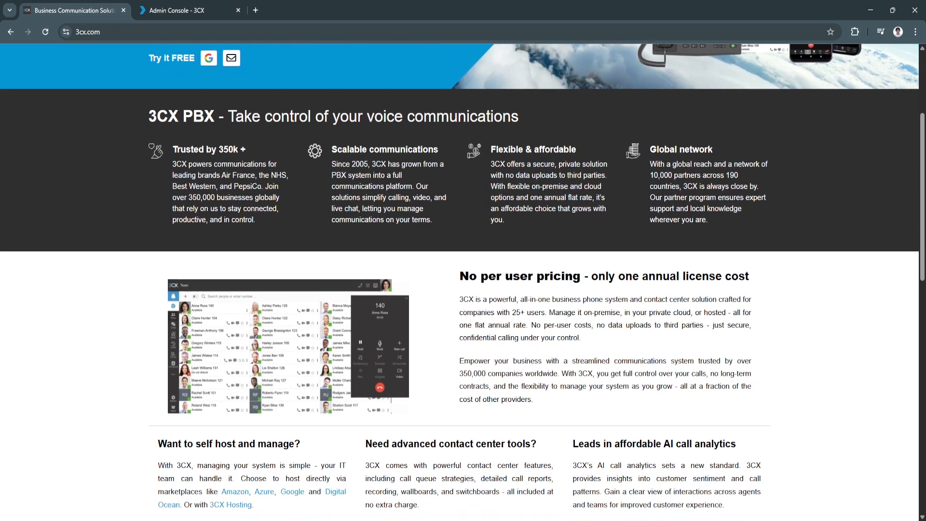
{"action": "scroll", "scroll_direction": "down", "scroll_amount": 3}
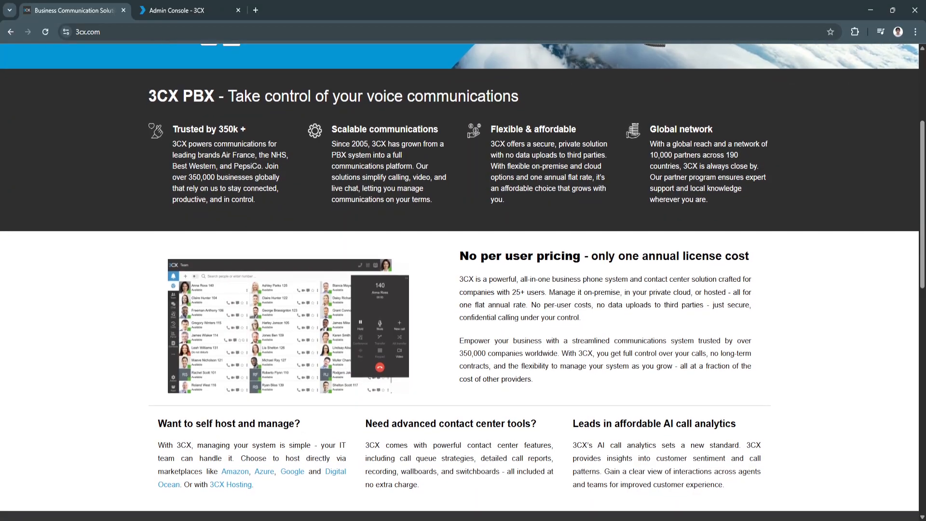
{"action": "scroll", "scroll_direction": "down", "scroll_amount": 3}
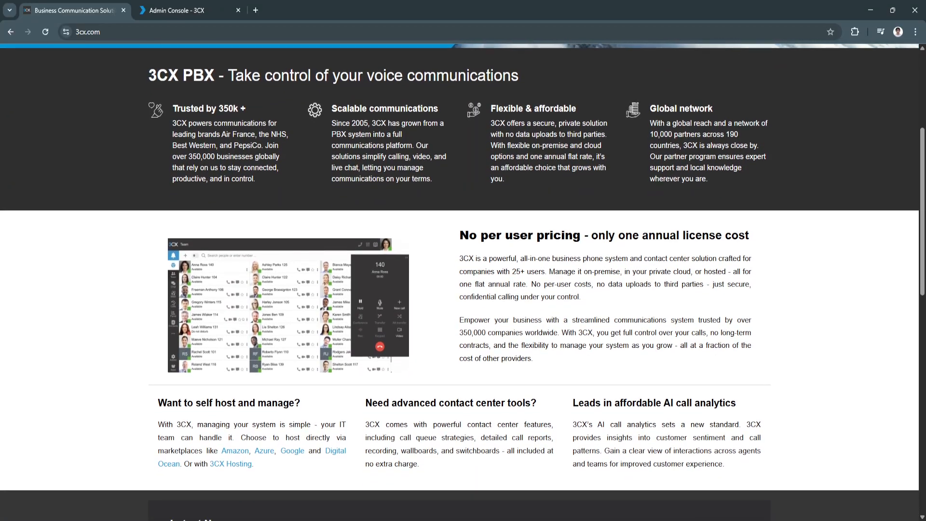
{"action": "scroll", "scroll_direction": "down", "scroll_amount": 3}
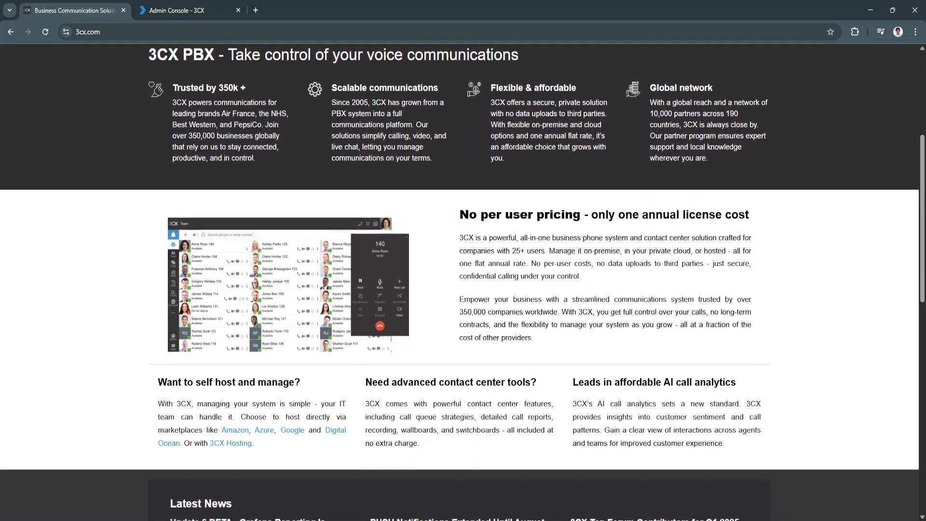
{"action": "scroll", "scroll_direction": "down", "scroll_amount": 3}
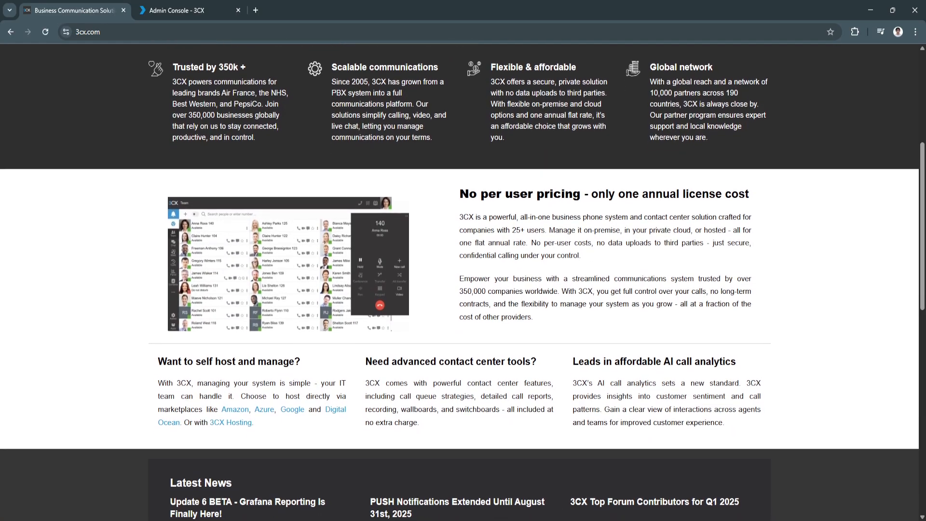
{"action": "scroll", "scroll_direction": "down", "scroll_amount": 3}
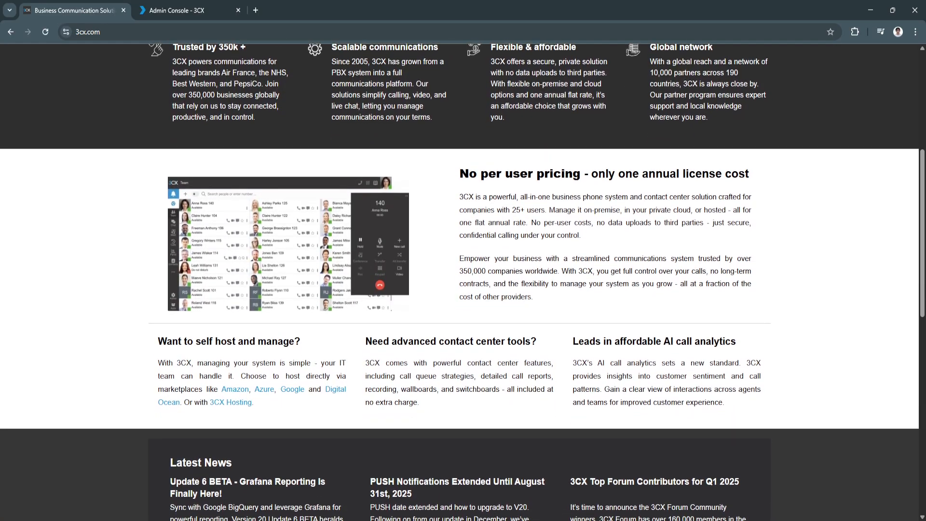
{"action": "scroll", "scroll_direction": "down", "scroll_amount": 3}
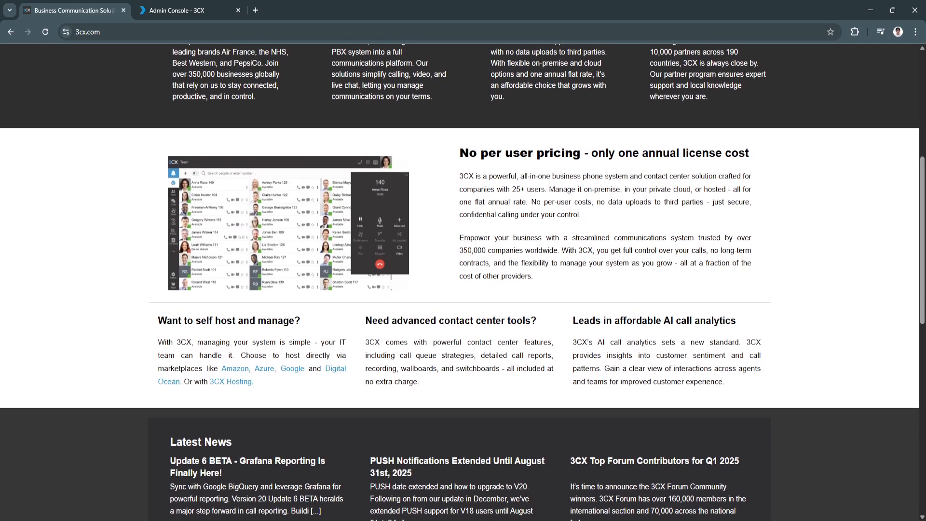
{"action": "scroll", "scroll_direction": "down", "scroll_amount": 3}
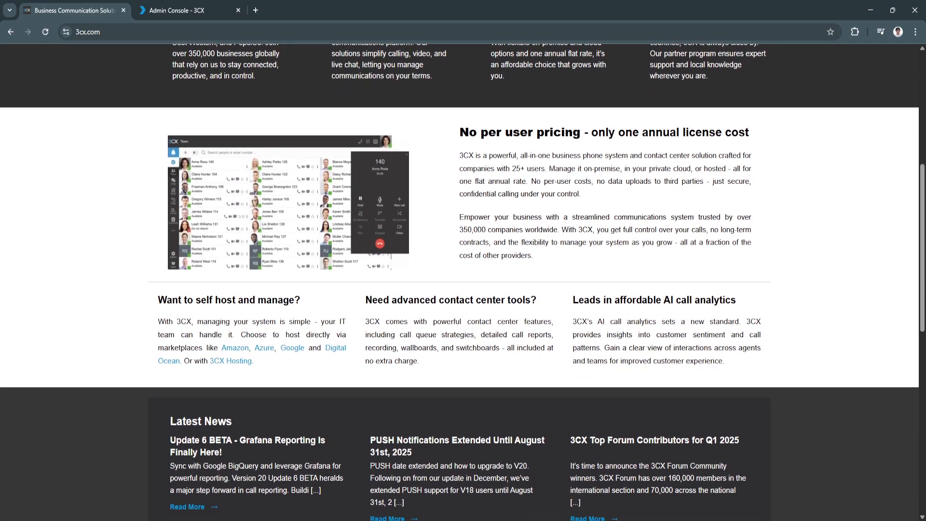
{"action": "scroll", "scroll_direction": "down", "scroll_amount": 3}
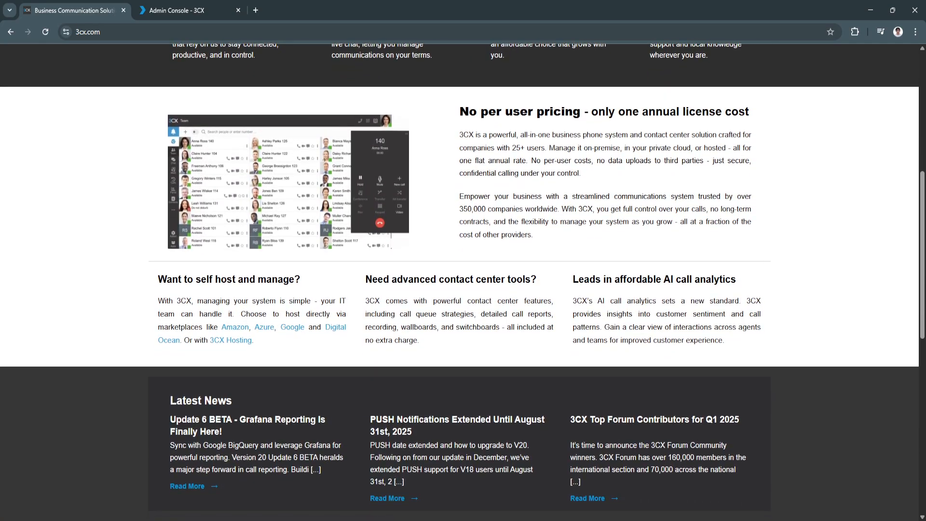
Step: Scroll further down the homepage past business-type choices and testimonials to the free-trial sign-up and footer
{"action": "scroll", "scroll_direction": "down", "scroll_amount": 3}
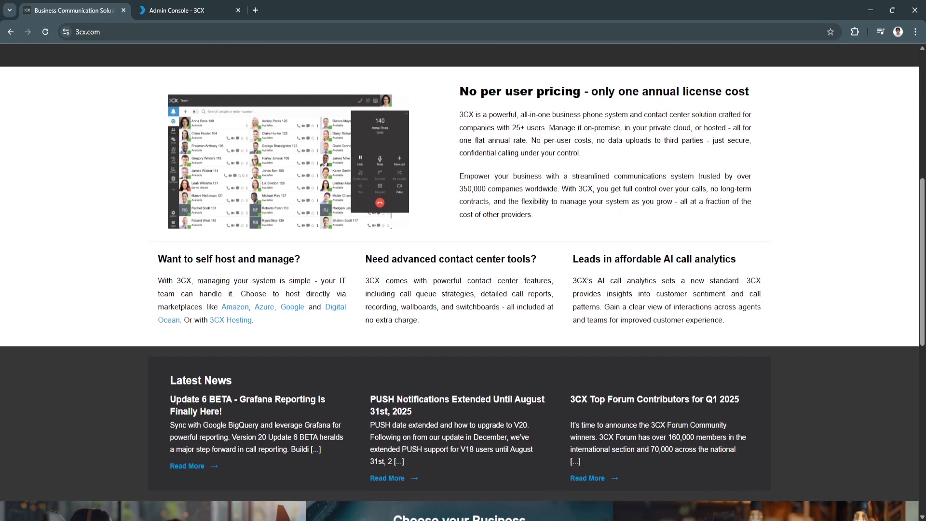
{"action": "scroll", "scroll_direction": "down", "scroll_amount": 3}
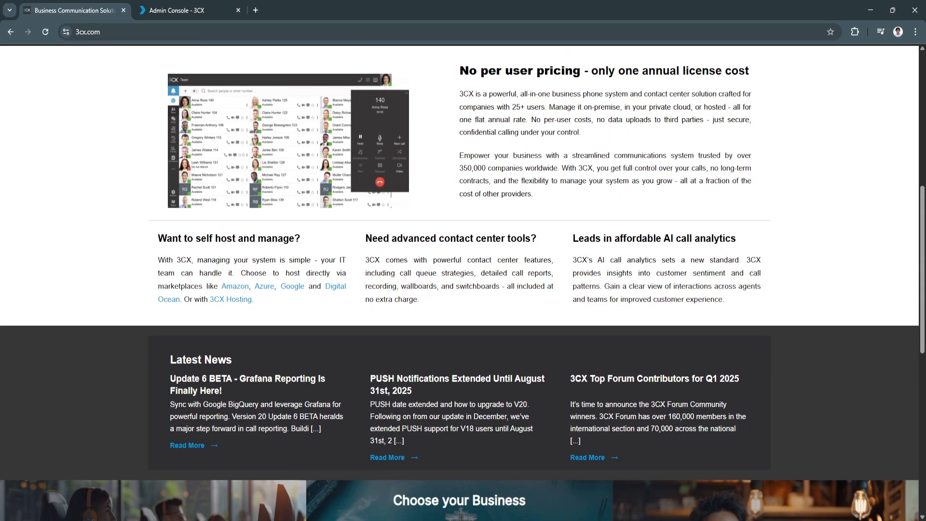
{"action": "scroll", "scroll_direction": "down", "scroll_amount": 3}
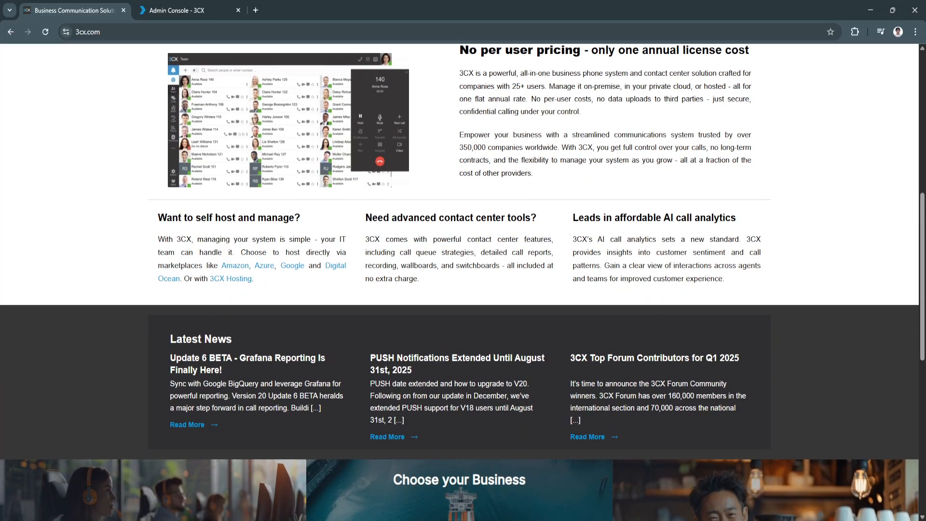
{"action": "scroll", "scroll_direction": "down", "scroll_amount": 3}
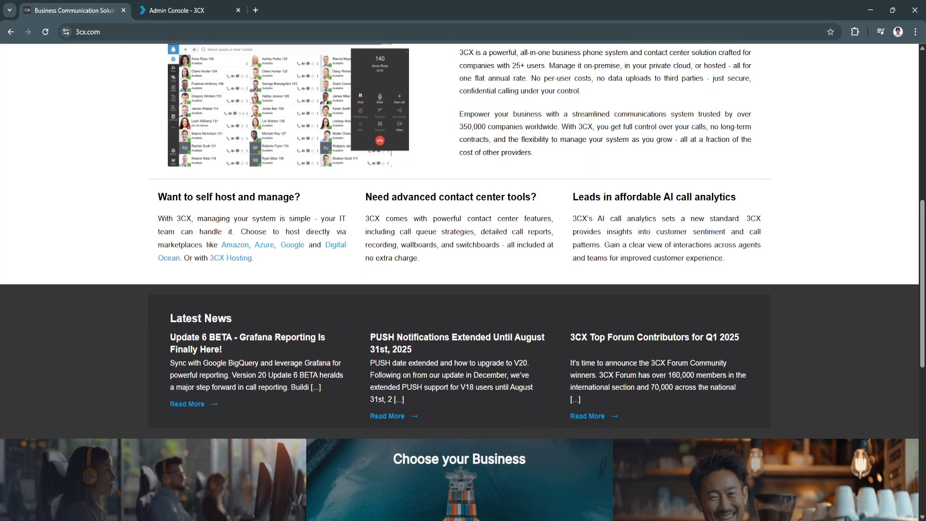
{"action": "scroll", "scroll_direction": "down", "scroll_amount": 3}
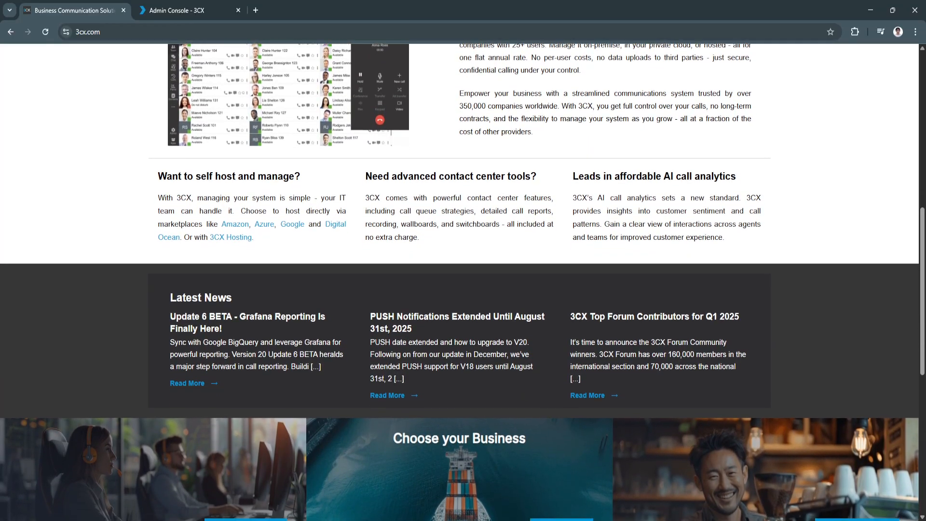
{"action": "scroll", "scroll_direction": "down", "scroll_amount": 3}
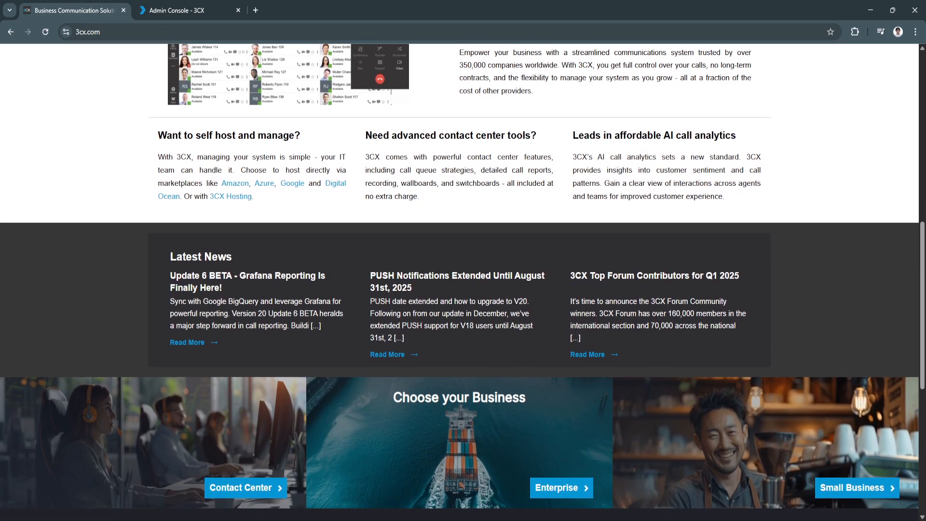
{"action": "scroll", "scroll_direction": "down", "scroll_amount": 3}
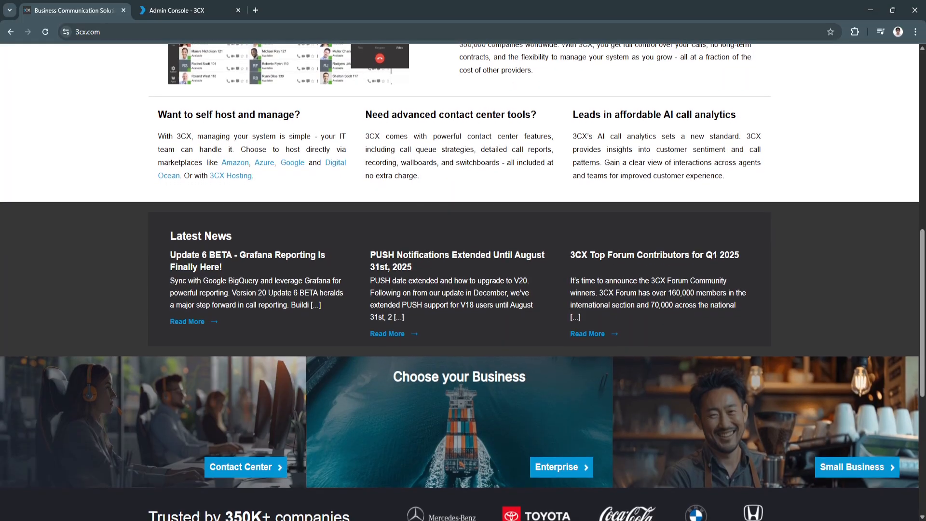
{"action": "scroll", "scroll_direction": "down", "scroll_amount": 3}
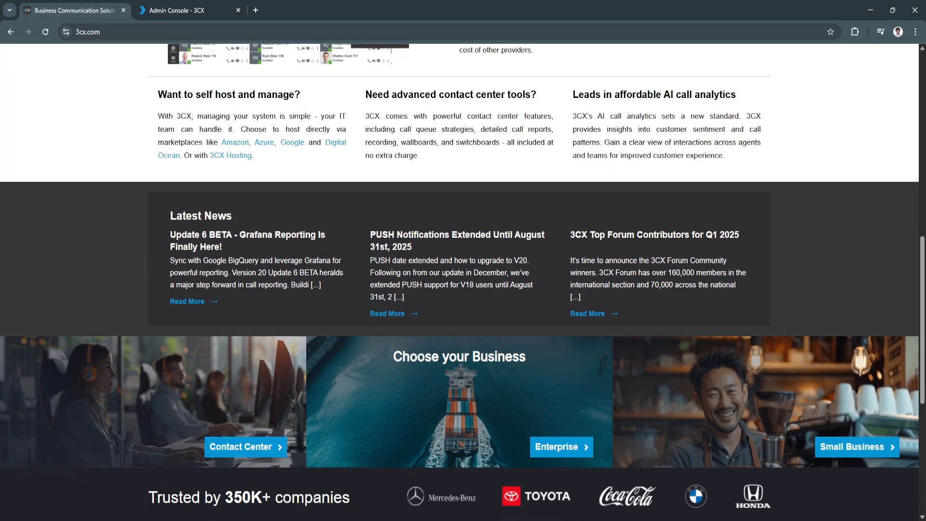
{"action": "scroll", "scroll_direction": "down", "scroll_amount": 3}
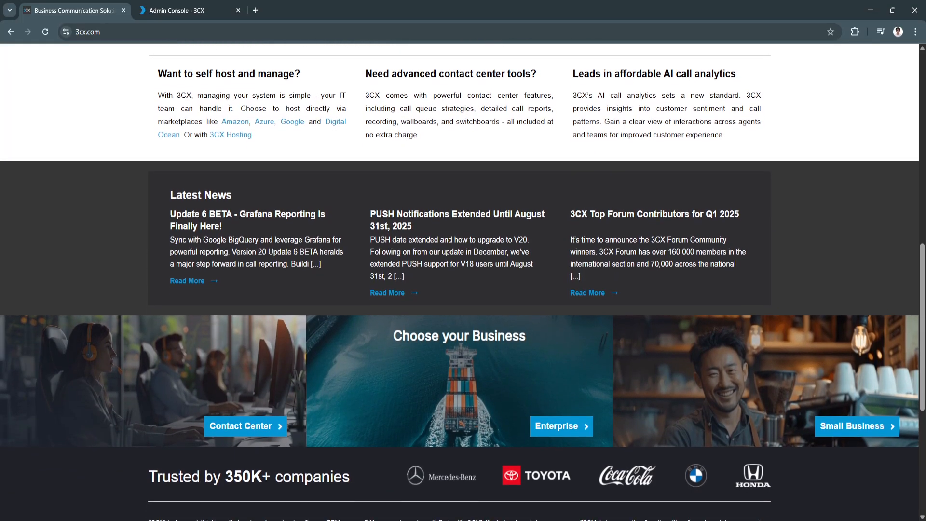
{"action": "scroll", "scroll_direction": "down", "scroll_amount": 3}
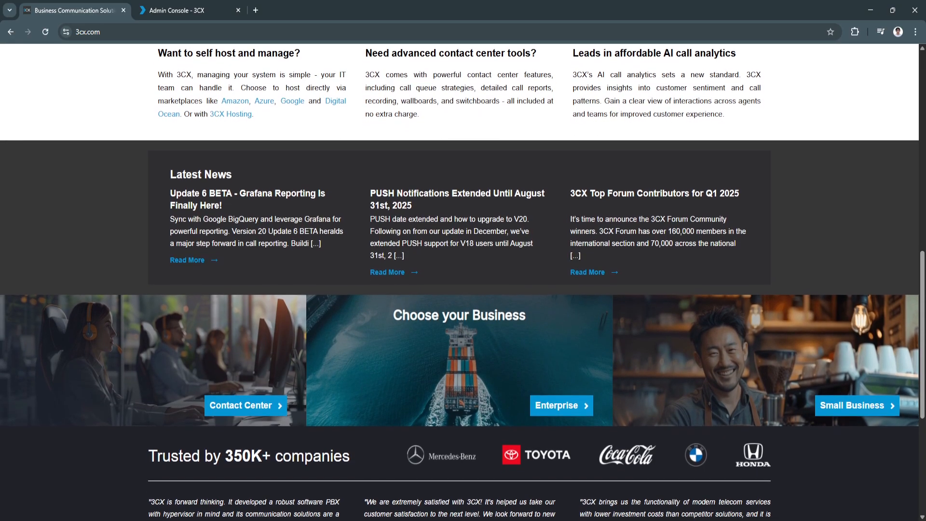
{"action": "scroll", "scroll_direction": "down", "scroll_amount": 3}
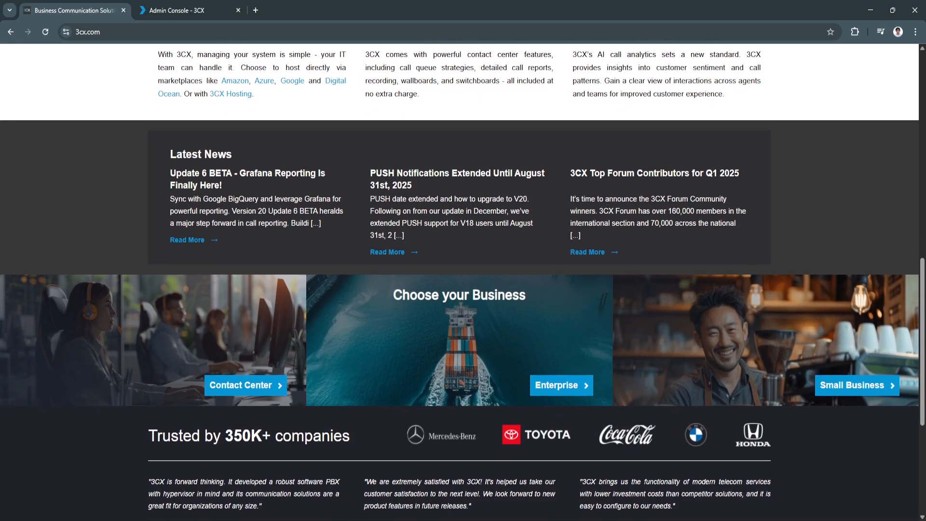
{"action": "scroll", "scroll_direction": "down", "scroll_amount": 3}
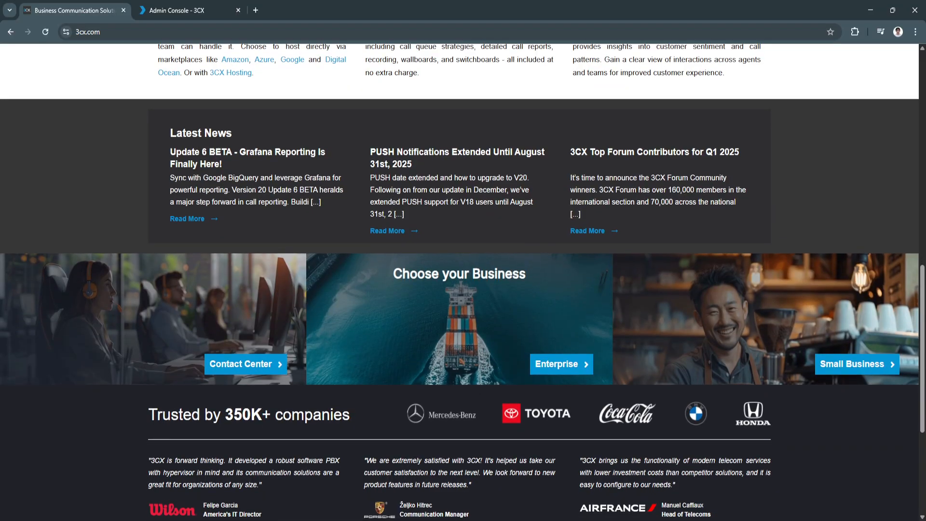
{"action": "scroll", "scroll_direction": "down", "scroll_amount": 3}
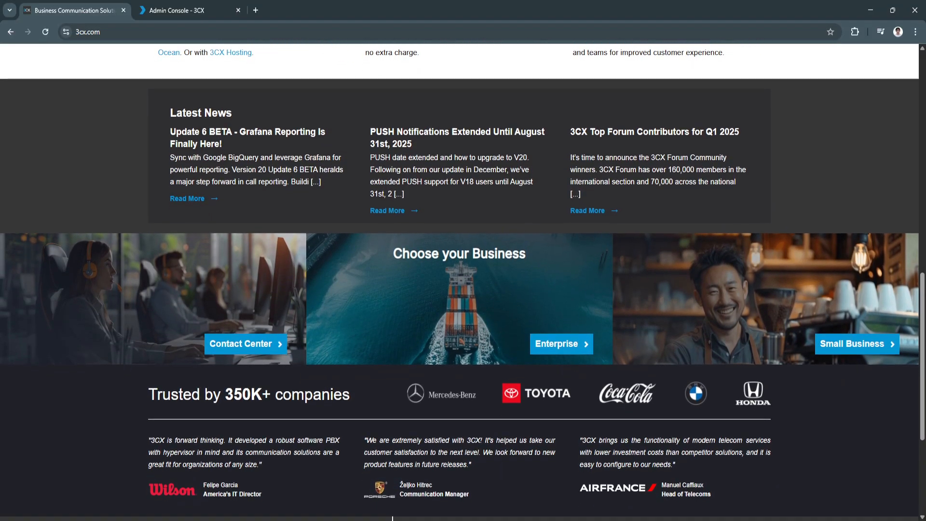
{"action": "scroll", "scroll_direction": "down", "scroll_amount": 3}
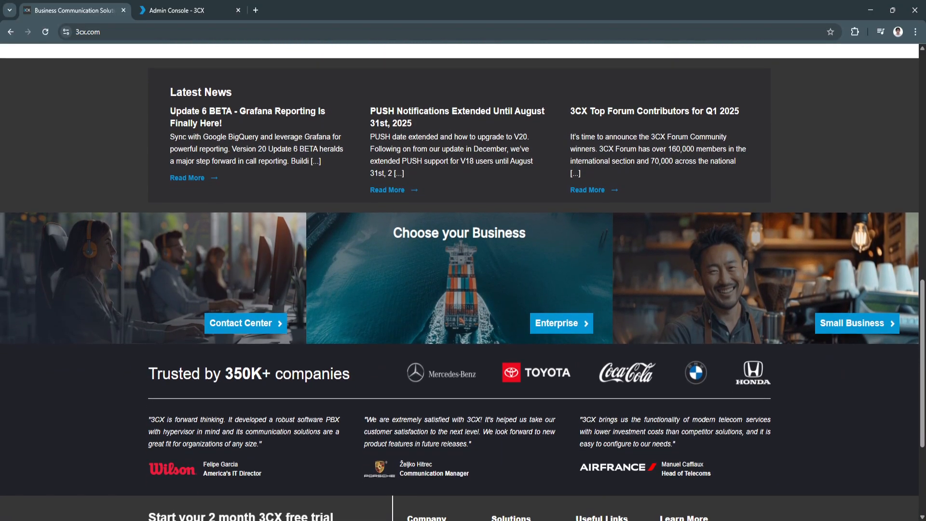
{"action": "scroll", "scroll_direction": "down", "scroll_amount": 3}
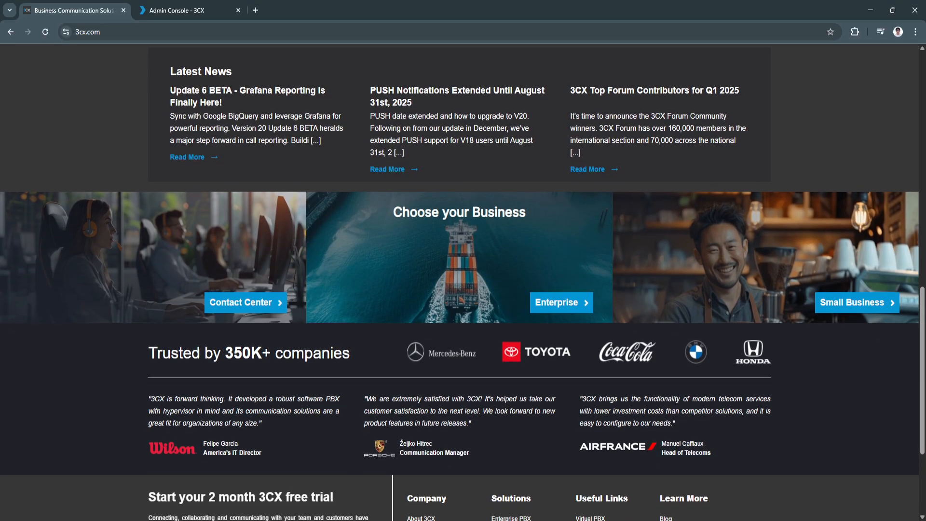
{"action": "scroll", "scroll_direction": "down", "scroll_amount": 3}
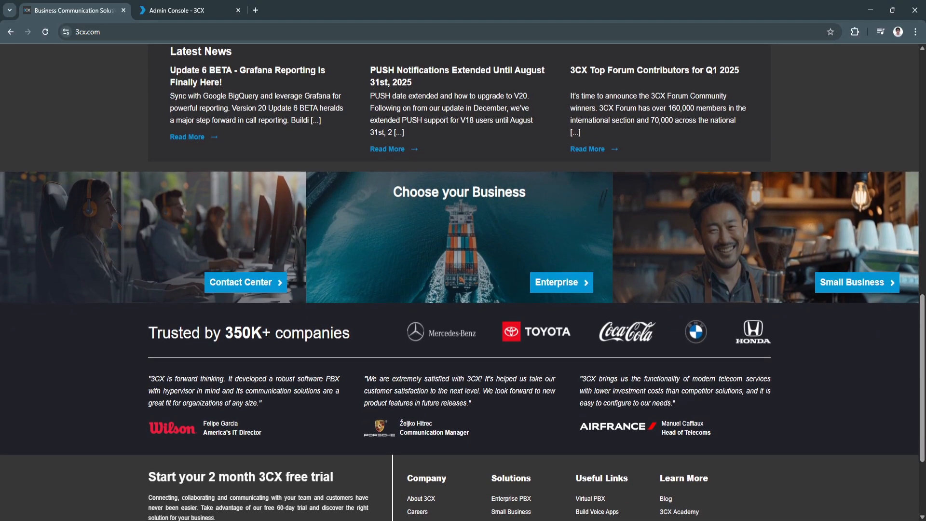
{"action": "scroll", "scroll_direction": "down", "scroll_amount": 3}
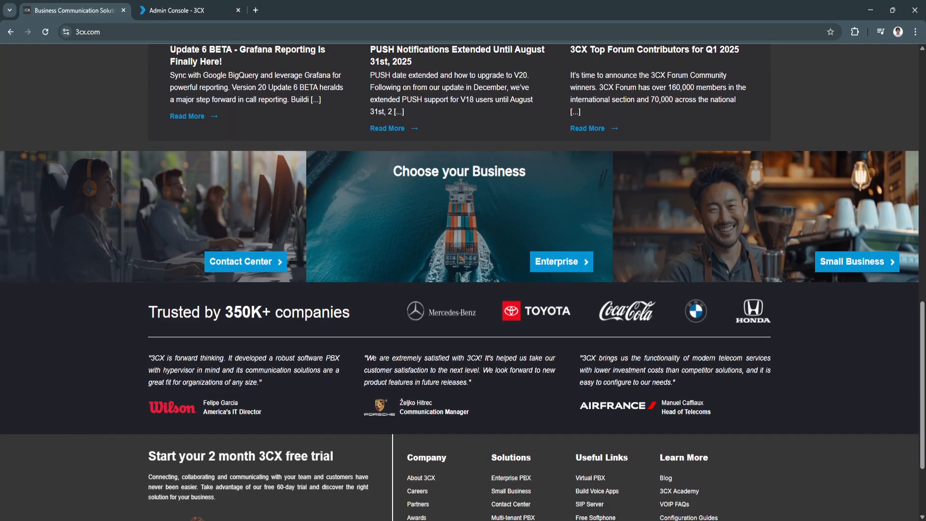
{"action": "scroll", "scroll_direction": "down", "scroll_amount": 3}
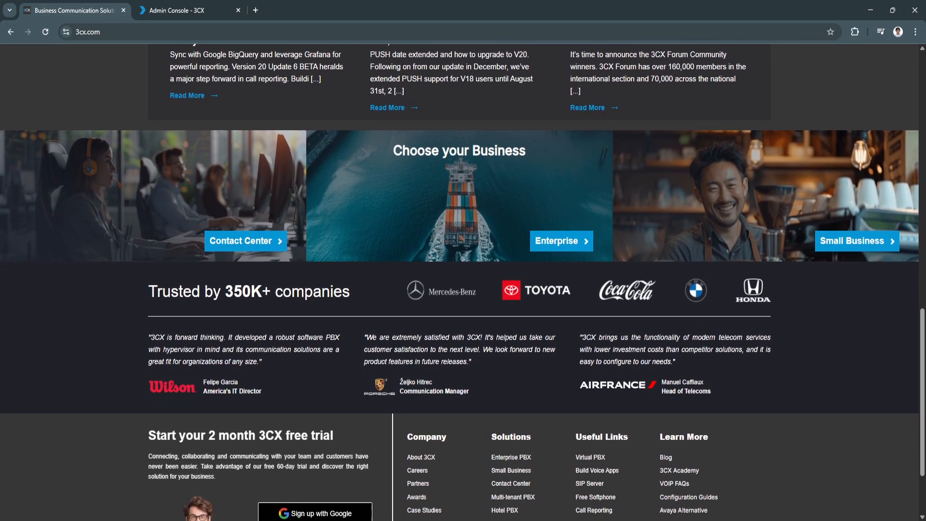
{"action": "scroll", "scroll_direction": "down", "scroll_amount": 3}
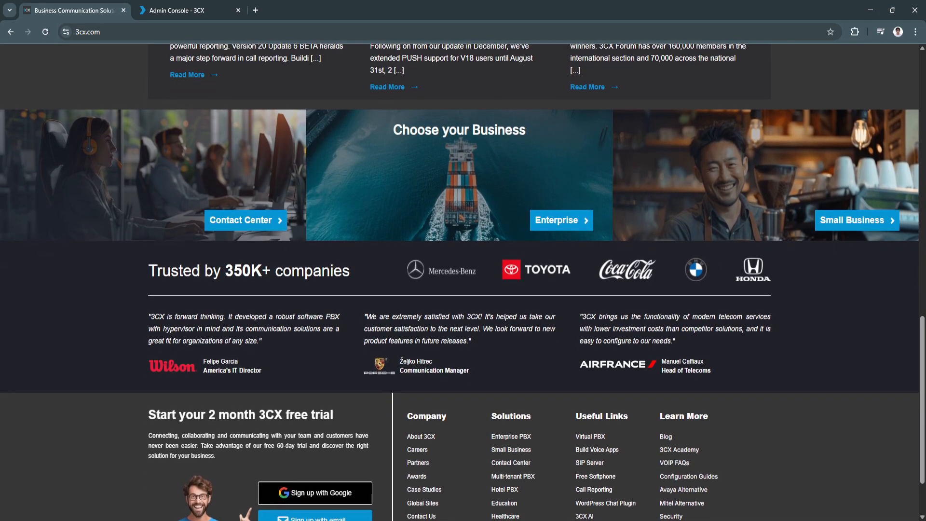
{"action": "scroll", "scroll_direction": "down", "scroll_amount": 3}
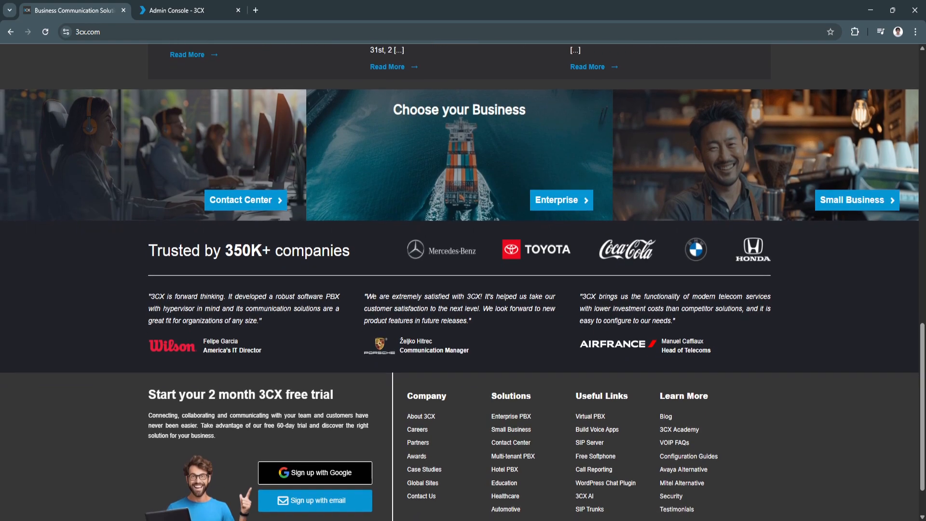
{"action": "scroll", "scroll_direction": "down", "scroll_amount": 3}
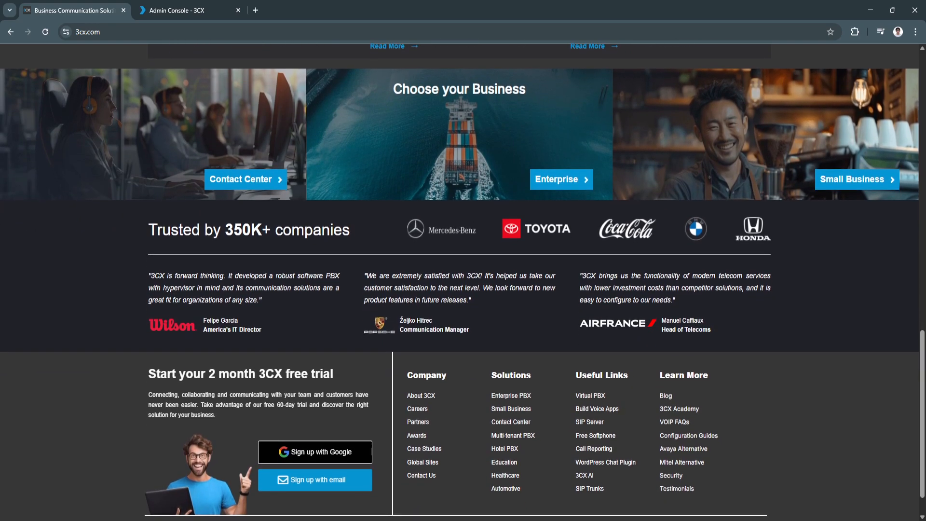
Step: Scroll back toward the homepage banner, then switch to the 3CX Admin Console tab
{"action": "scroll", "scroll_direction": "up", "scroll_amount": 3}
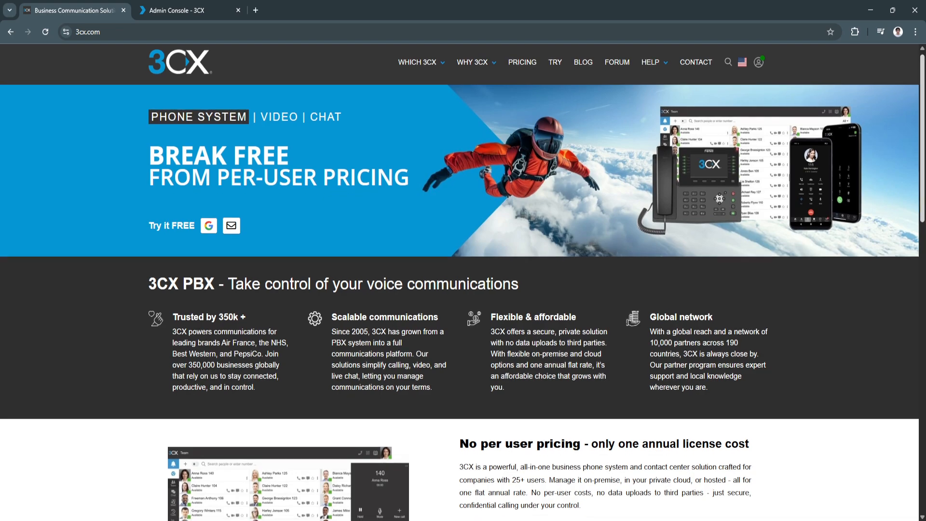
{"action": "scroll", "scroll_direction": "down", "scroll_amount": 3}
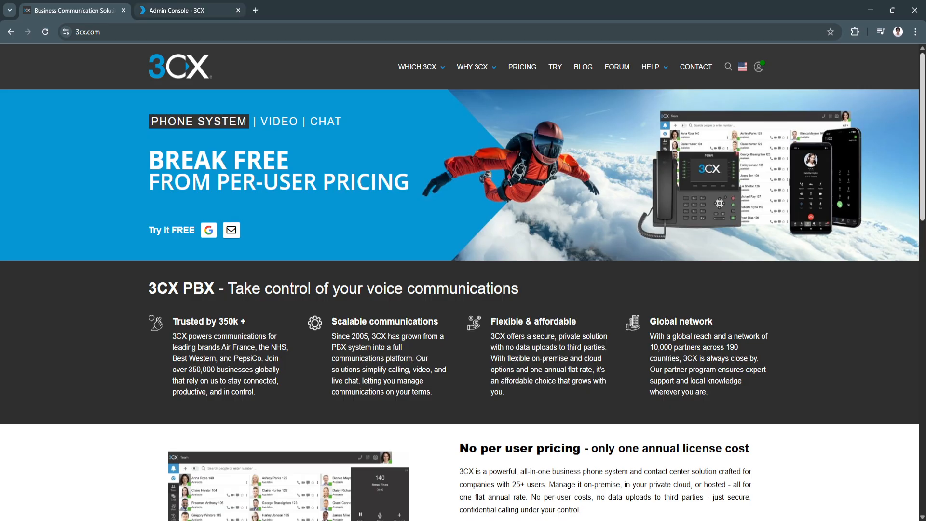
{"action": "left_click", "coordinate": [190, 9]}
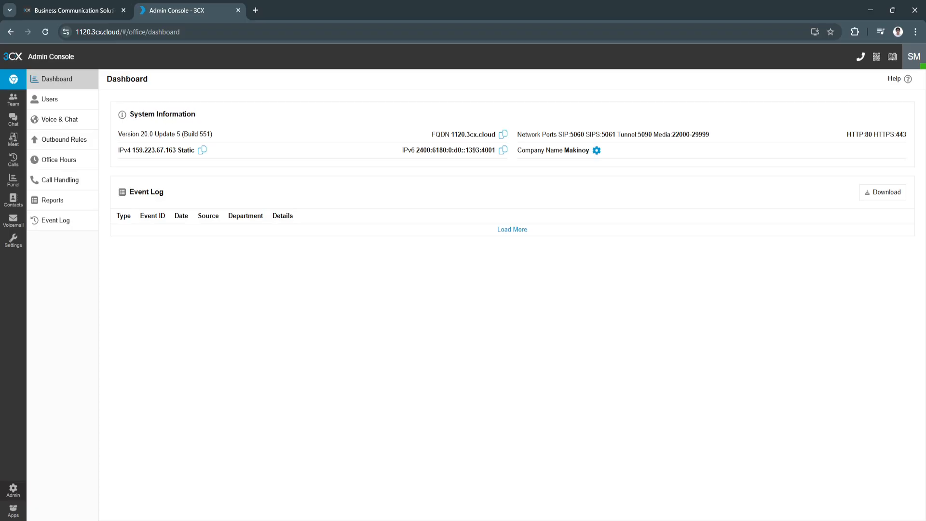
Step: View the Admin Console event log, return to the Dashboard, then open the Users list with the owner account
{"action": "double_click", "coordinate": [124, 151]}
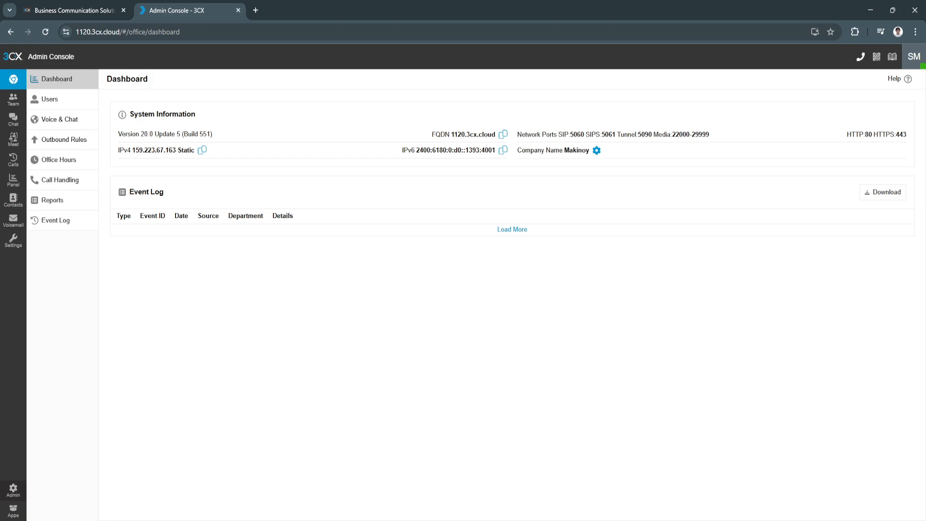
{"action": "left_click", "coordinate": [56, 220]}
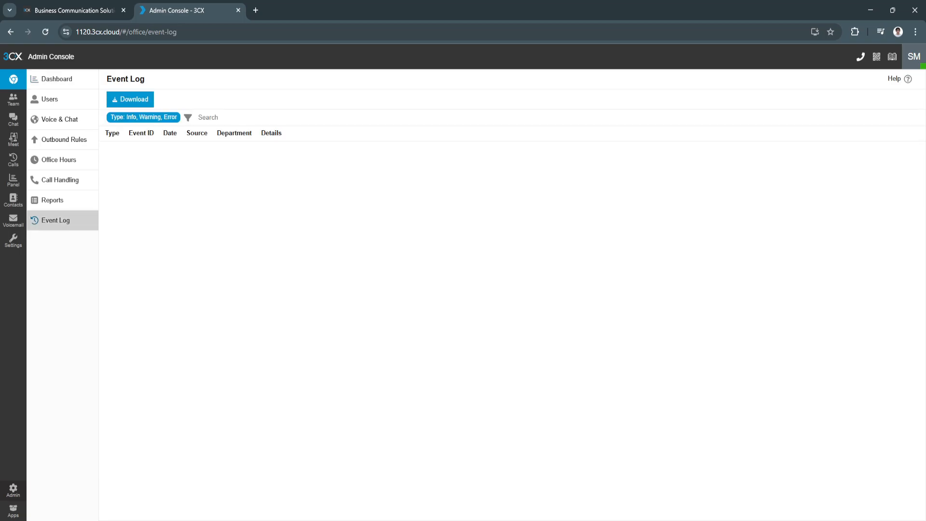
{"action": "left_click", "coordinate": [57, 78]}
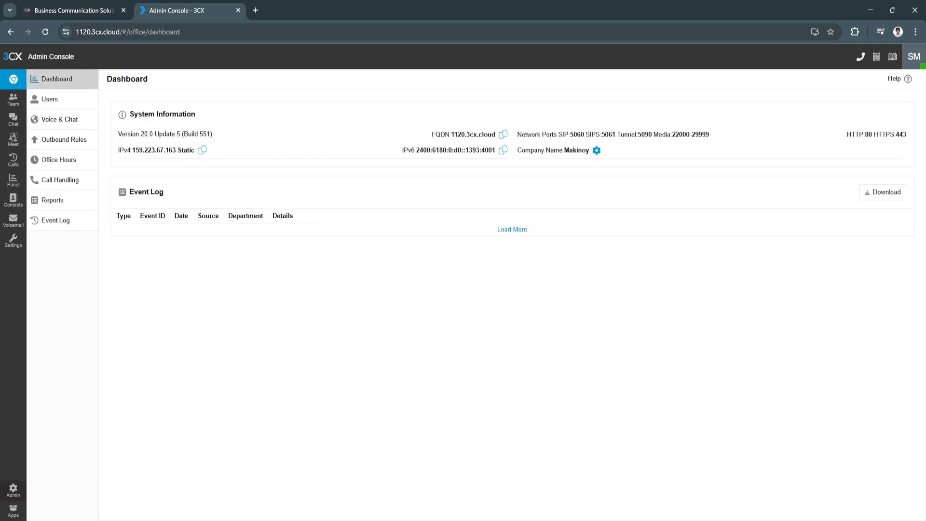
{"action": "double_click", "coordinate": [537, 134]}
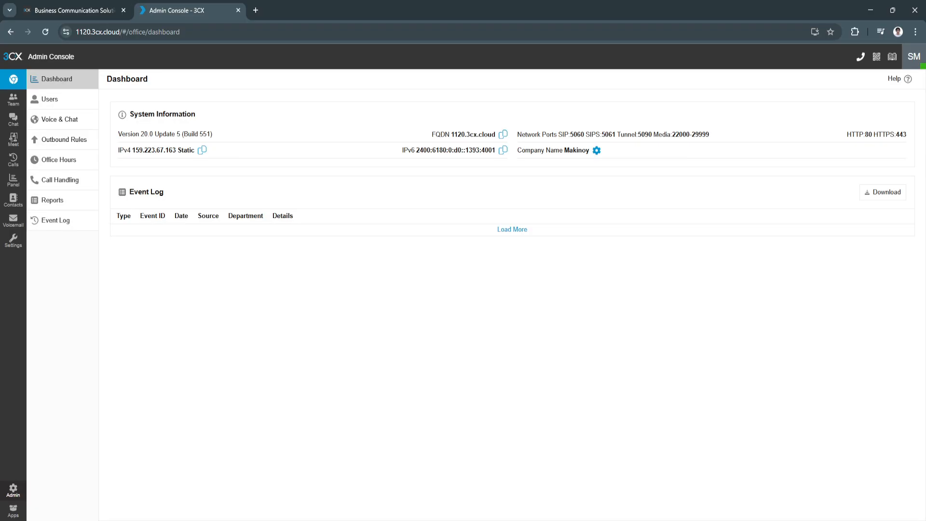
{"action": "left_click", "coordinate": [50, 98]}
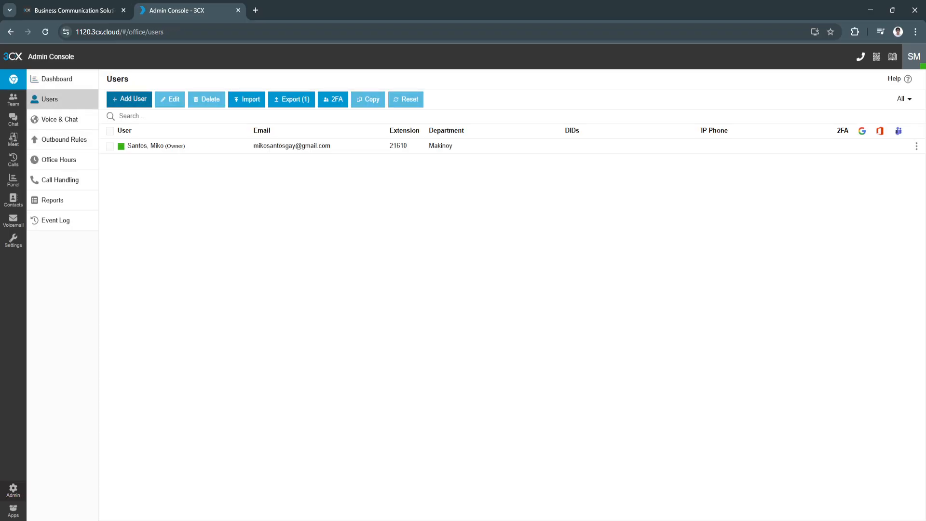
Step: Start Add User and browse its 3CX Talk, Voicemail and Options tabs unsaved, then show the Voice & Chat page
{"action": "left_click", "coordinate": [130, 98]}
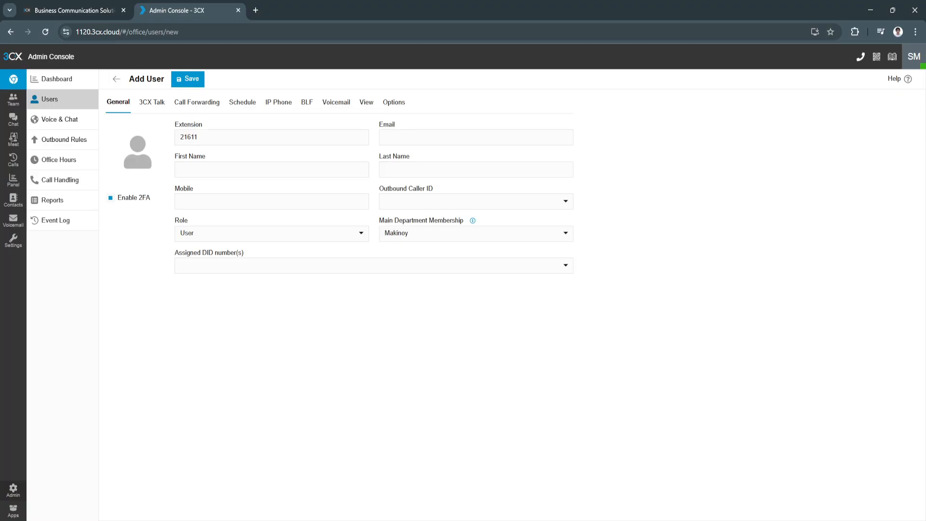
{"action": "left_click", "coordinate": [151, 102]}
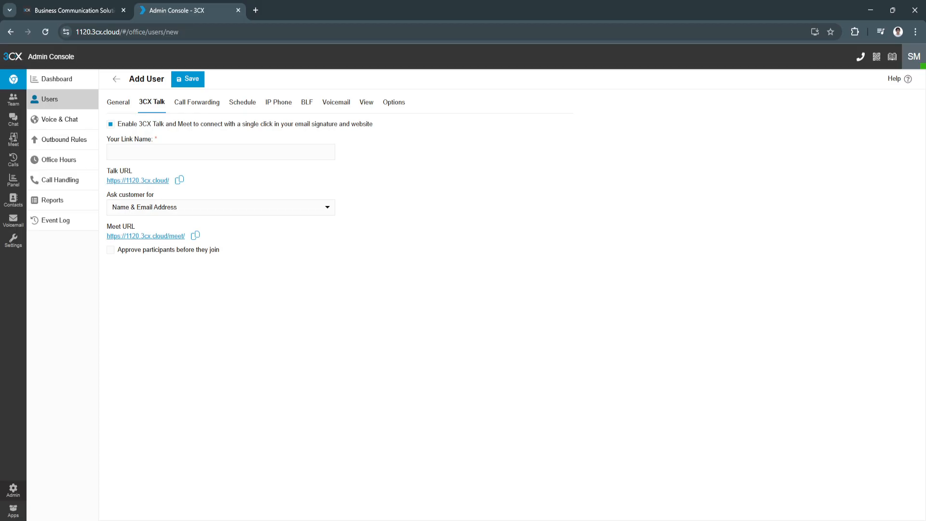
{"action": "left_click", "coordinate": [336, 101]}
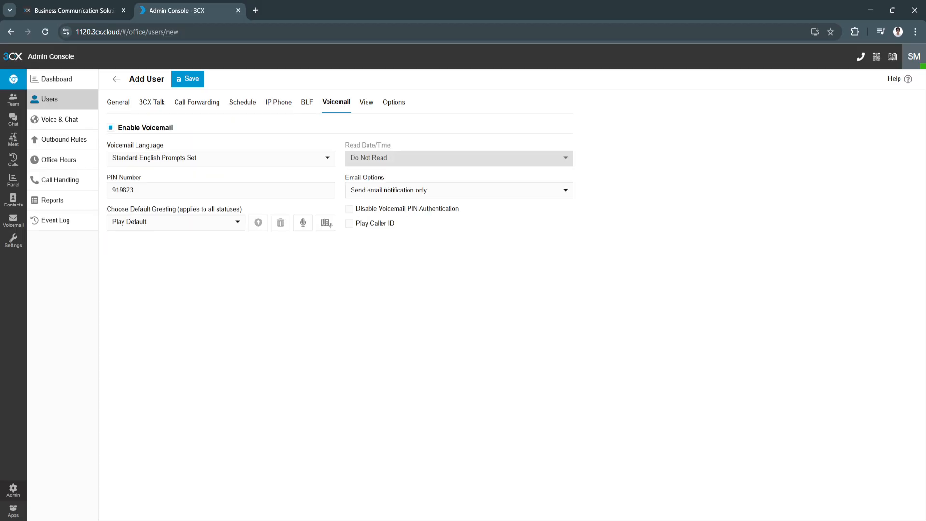
{"action": "left_click", "coordinate": [394, 101]}
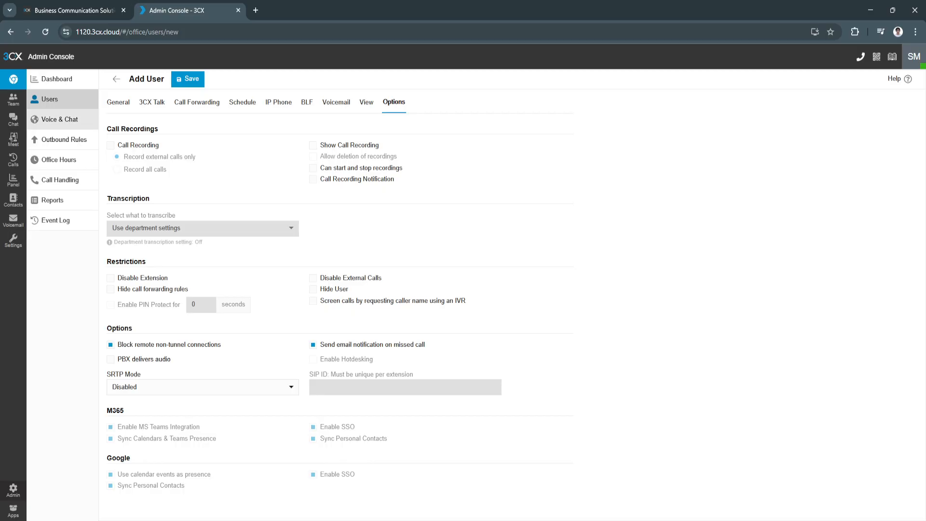
{"action": "left_click", "coordinate": [59, 119]}
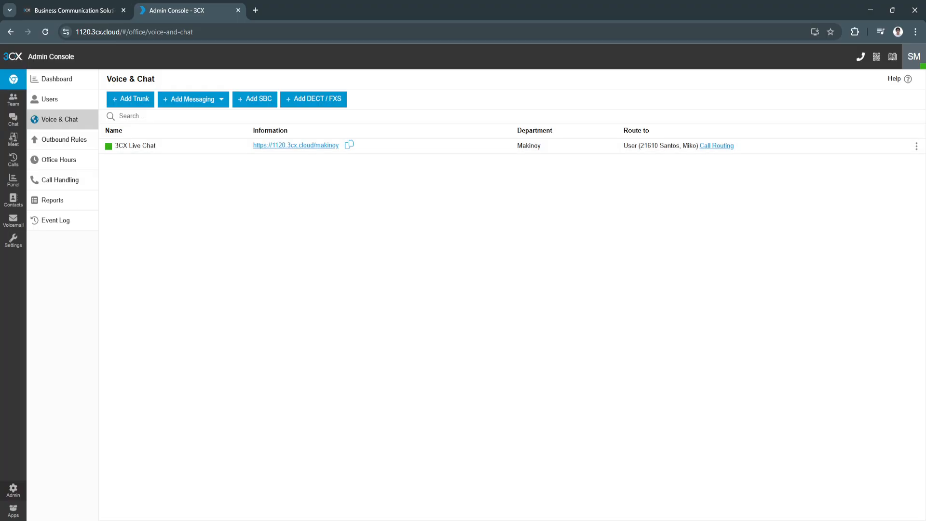
Step: Browse Outbound Rules, Office Hours and Call Handling, then leave admin for the Team directory
{"action": "left_click", "coordinate": [64, 139]}
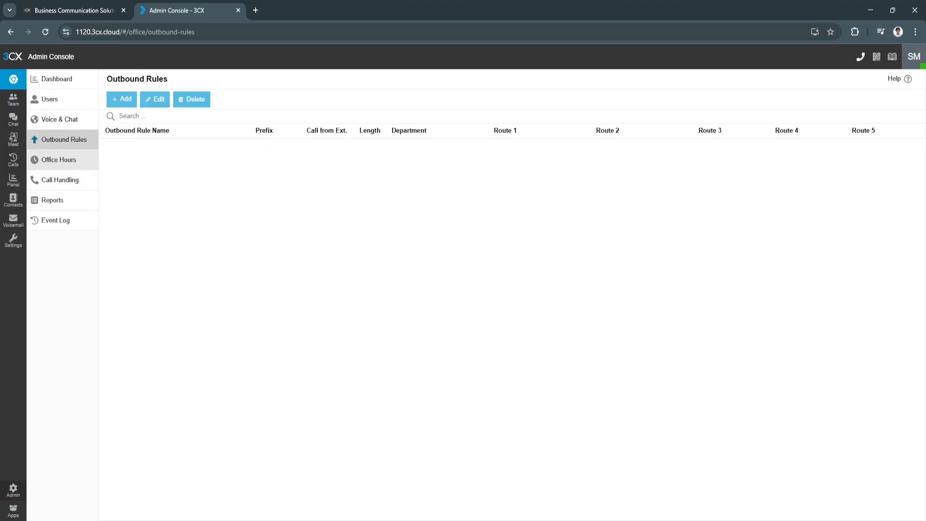
{"action": "left_click", "coordinate": [58, 159]}
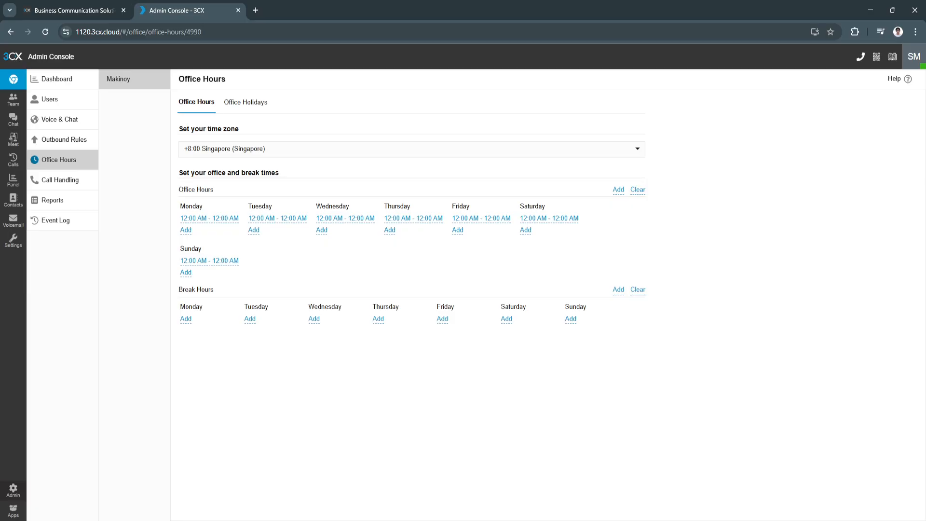
{"action": "left_click", "coordinate": [60, 179]}
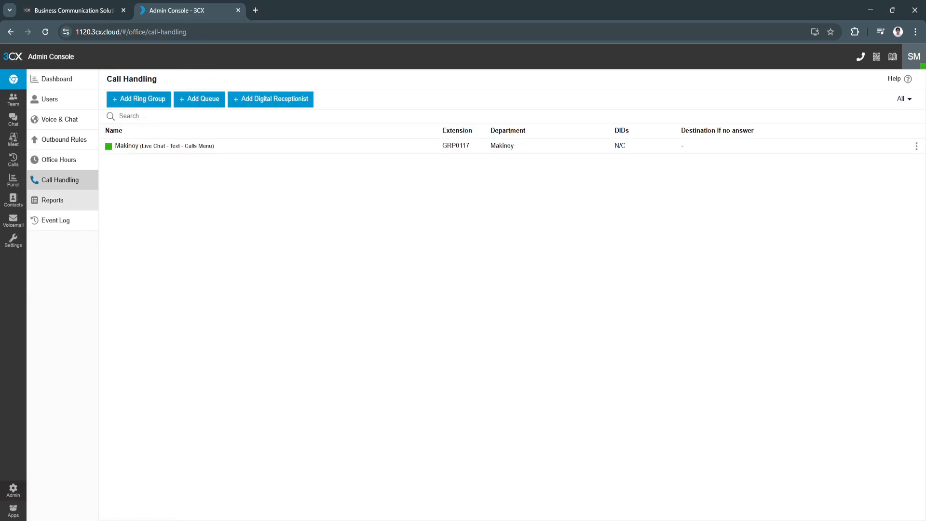
{"action": "left_click", "coordinate": [56, 221]}
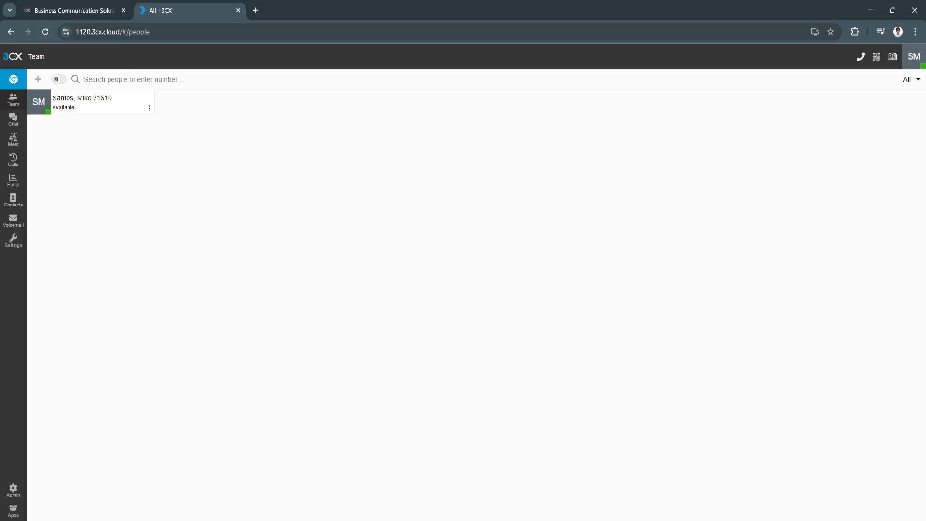
Step: Start a New Chat from the + menu, abandon it, then show the empty Chat section
{"action": "left_click", "coordinate": [37, 79]}
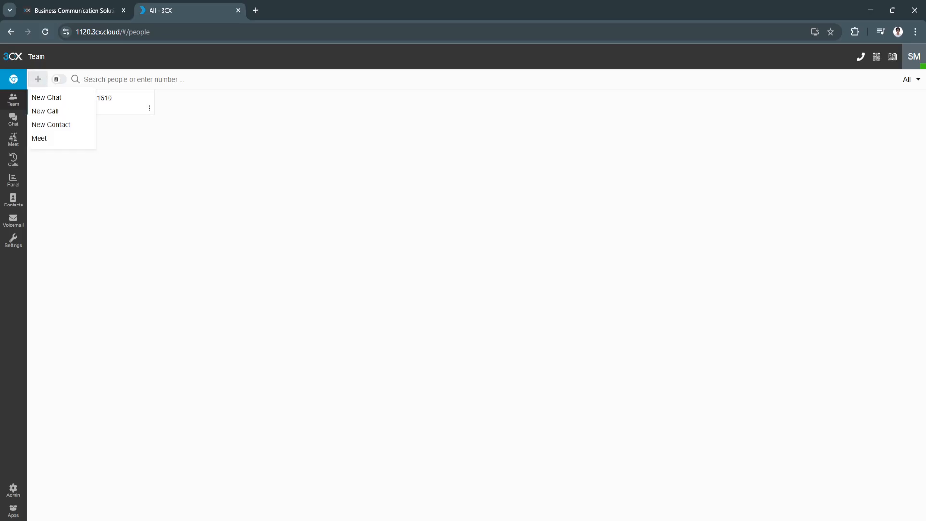
{"action": "left_click", "coordinate": [46, 97]}
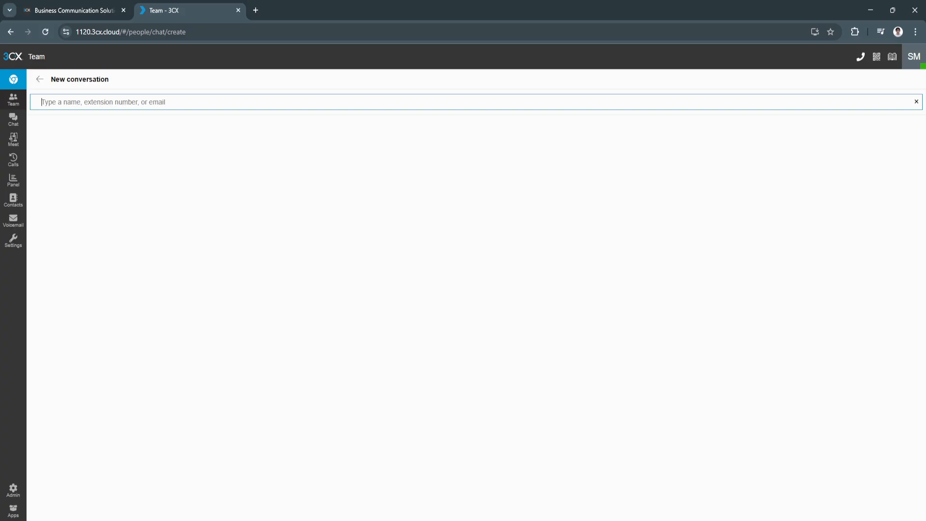
{"action": "left_click", "coordinate": [37, 78]}
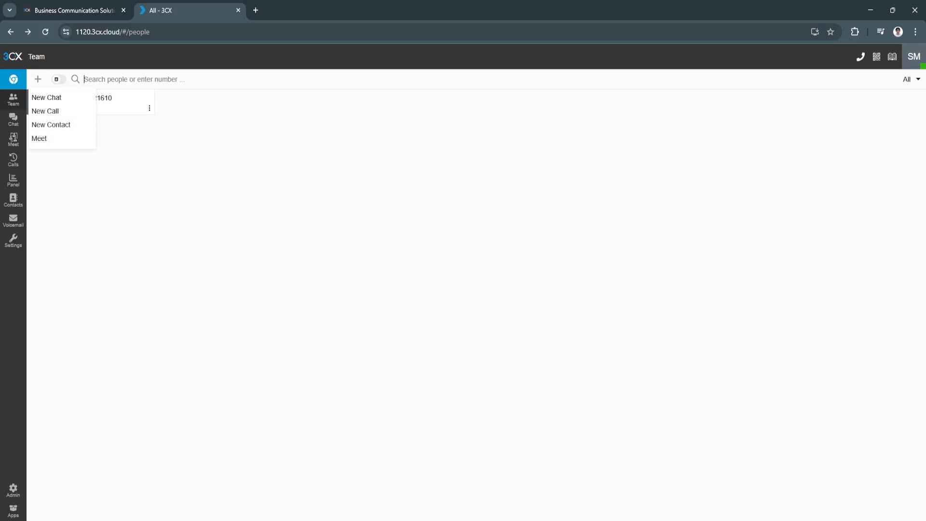
{"action": "left_click", "coordinate": [47, 98]}
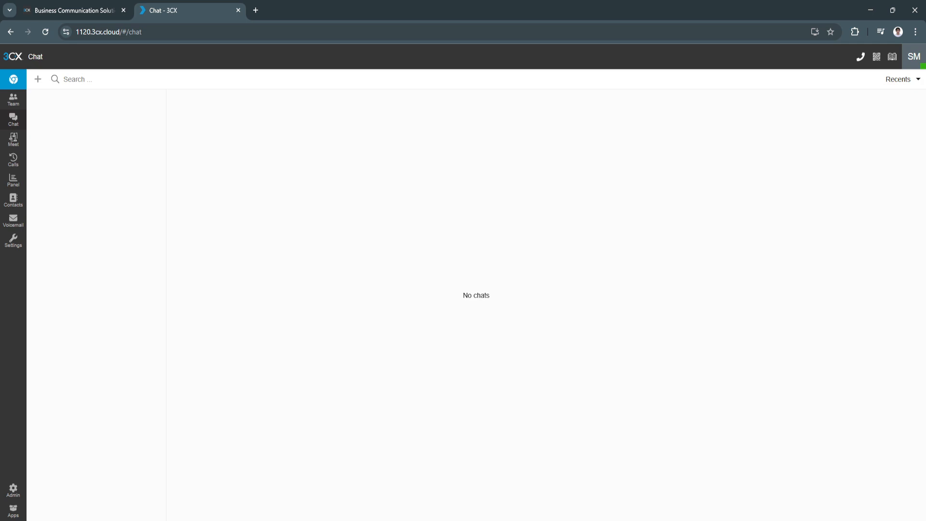
Step: View a New conference form in Meet without creating it, then show the empty Calls history
{"action": "left_click", "coordinate": [38, 79]}
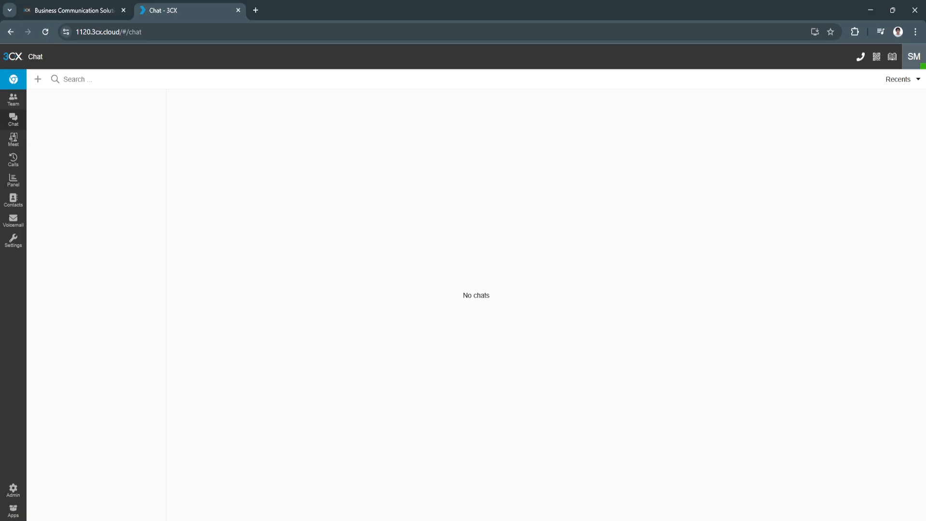
{"action": "left_click", "coordinate": [13, 139]}
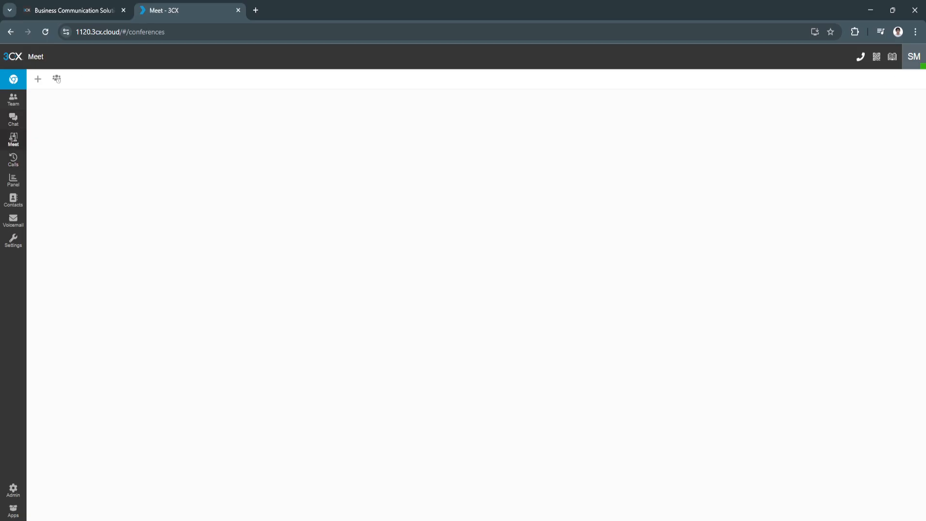
{"action": "left_click", "coordinate": [38, 79]}
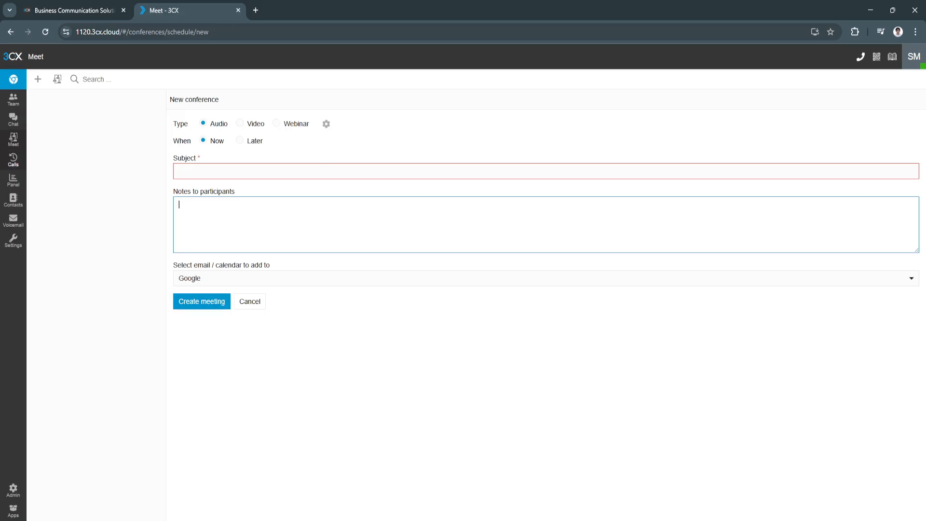
{"action": "left_click", "coordinate": [13, 159]}
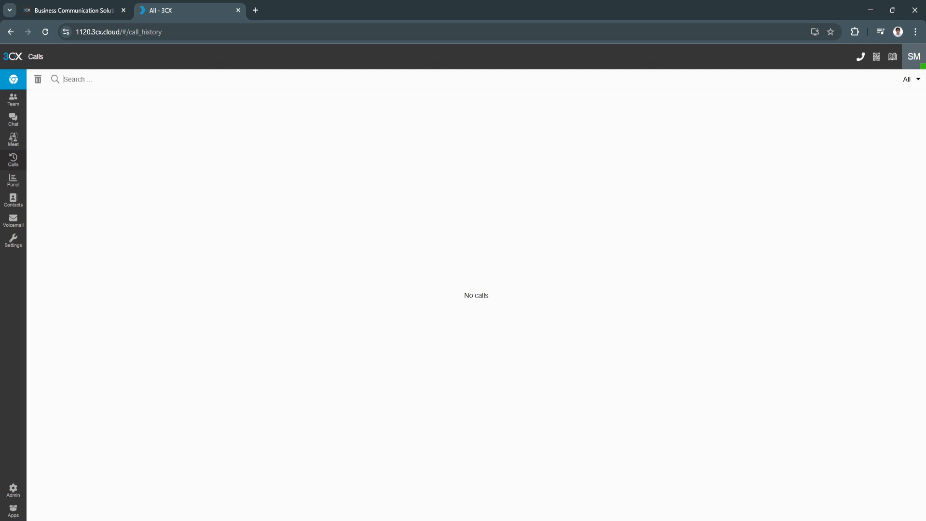
Step: Pass through the Panel, an unsaved new contact in Contacts and empty Voicemail to the Settings General page
{"action": "left_click", "coordinate": [13, 180]}
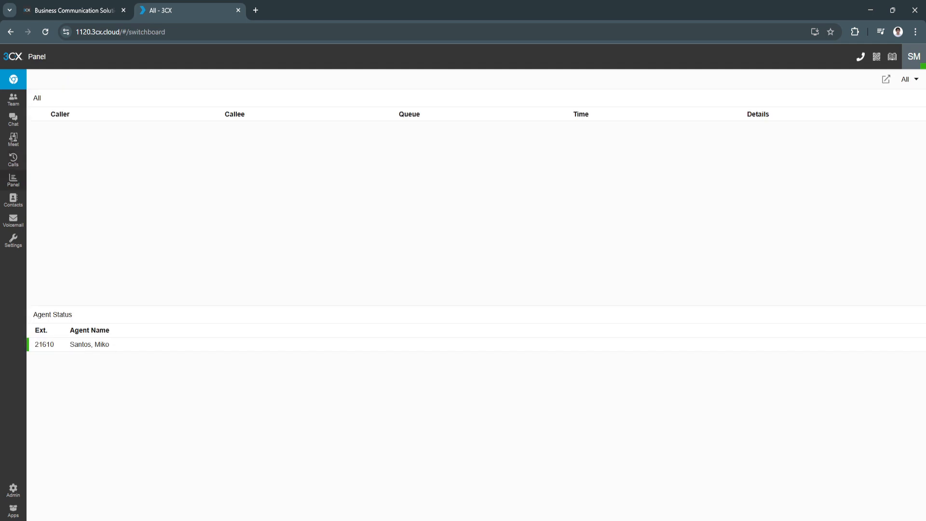
{"action": "left_click", "coordinate": [13, 200]}
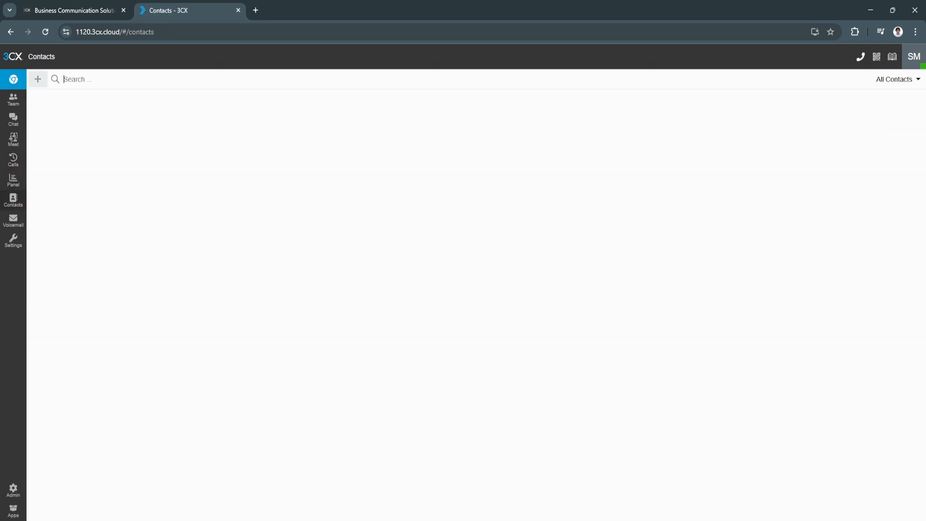
{"action": "left_click", "coordinate": [38, 78]}
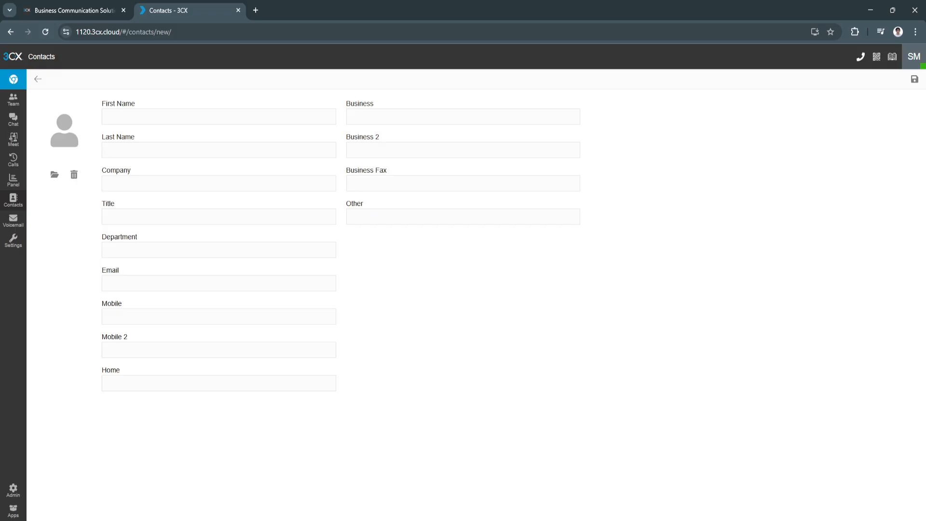
{"action": "left_click", "coordinate": [12, 219]}
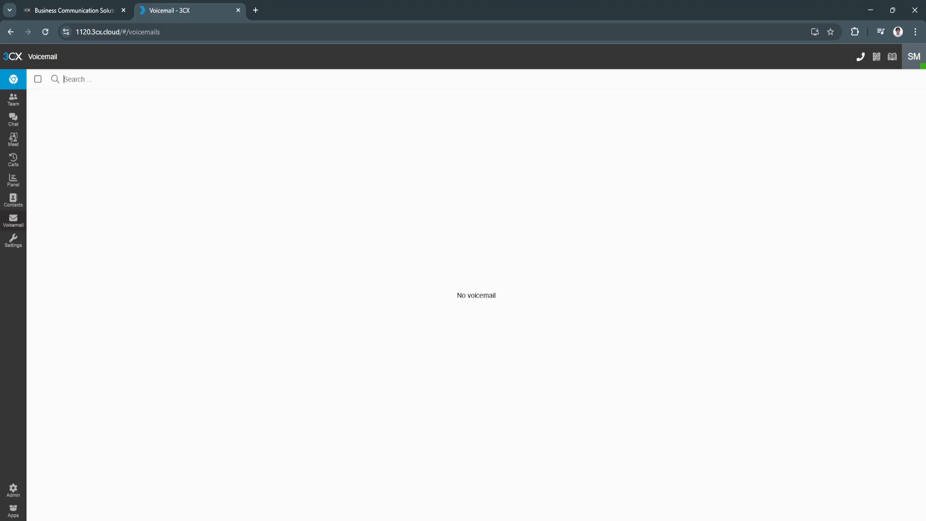
{"action": "left_click", "coordinate": [13, 240]}
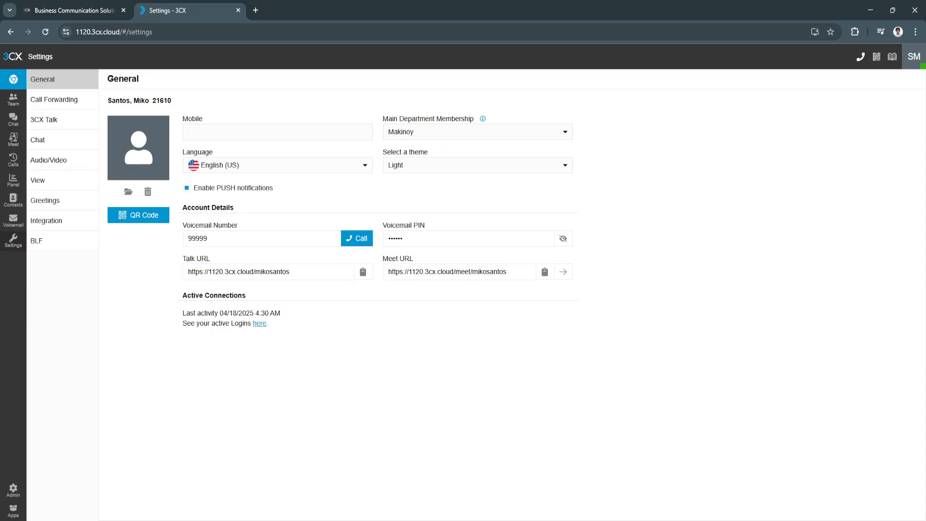
Step: Browse Call Forwarding, Chat, Audio/Video, Greetings and BLF settings, then return to the Team directory
{"action": "left_click", "coordinate": [54, 99]}
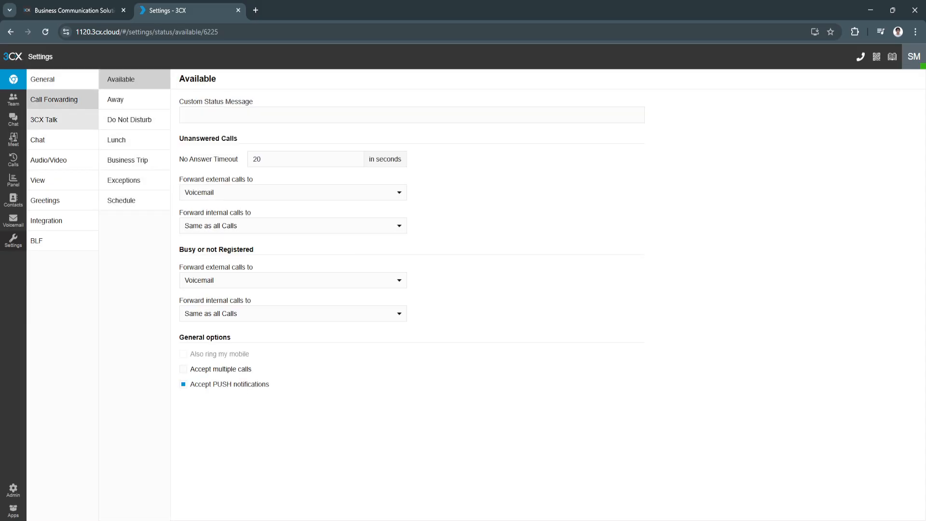
{"action": "left_click", "coordinate": [38, 139]}
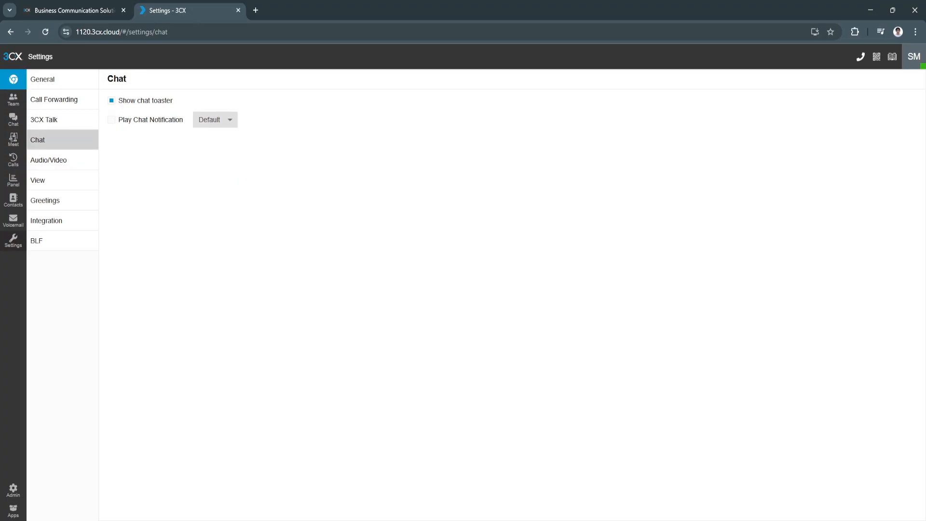
{"action": "left_click", "coordinate": [48, 161]}
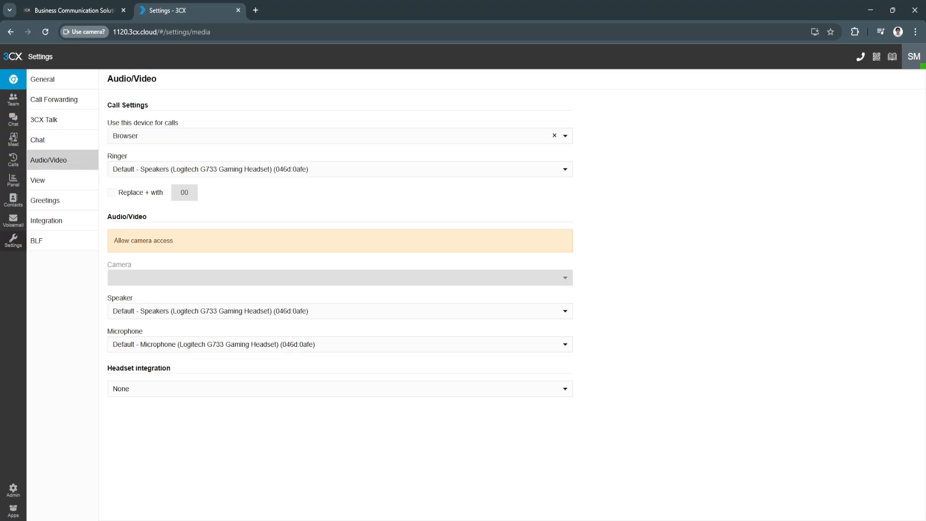
{"action": "left_click", "coordinate": [45, 200]}
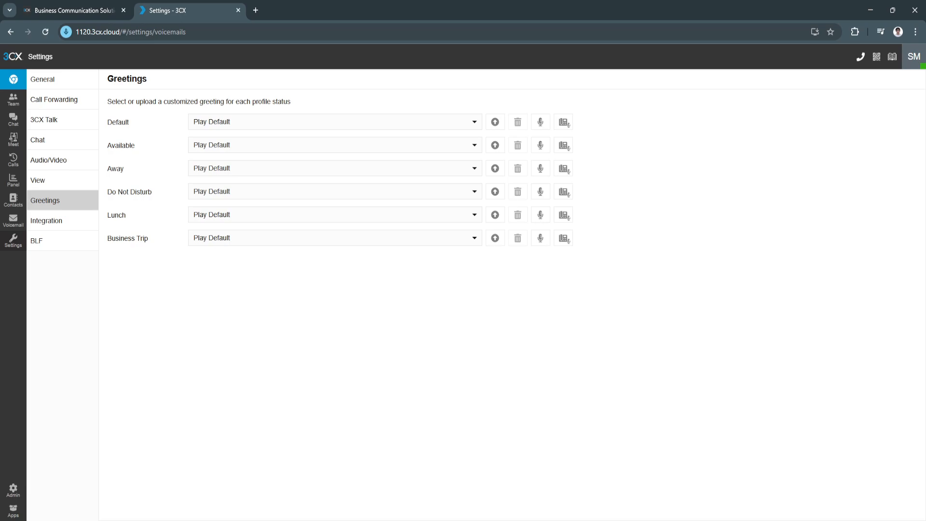
{"action": "left_click", "coordinate": [36, 240]}
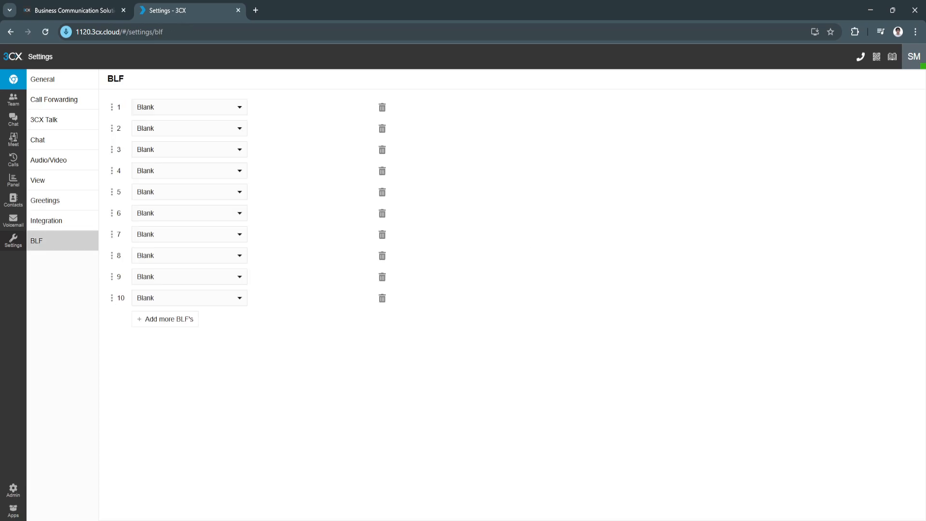
{"action": "left_click", "coordinate": [12, 101]}
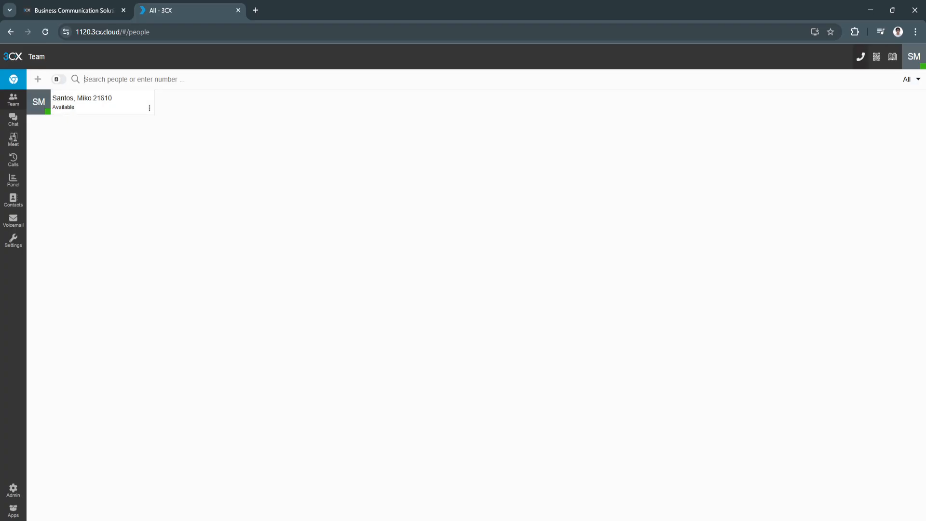
{"action": "left_click", "coordinate": [861, 57]}
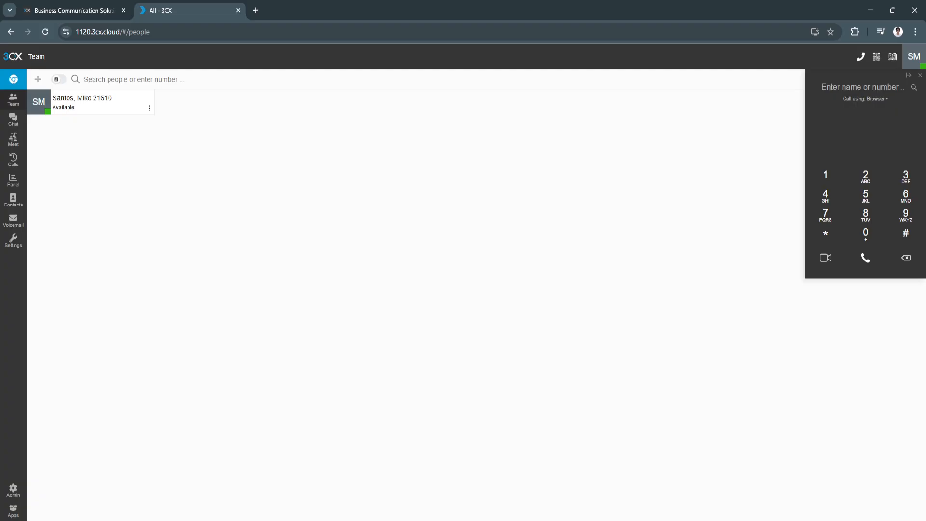
{"action": "left_click", "coordinate": [920, 75]}
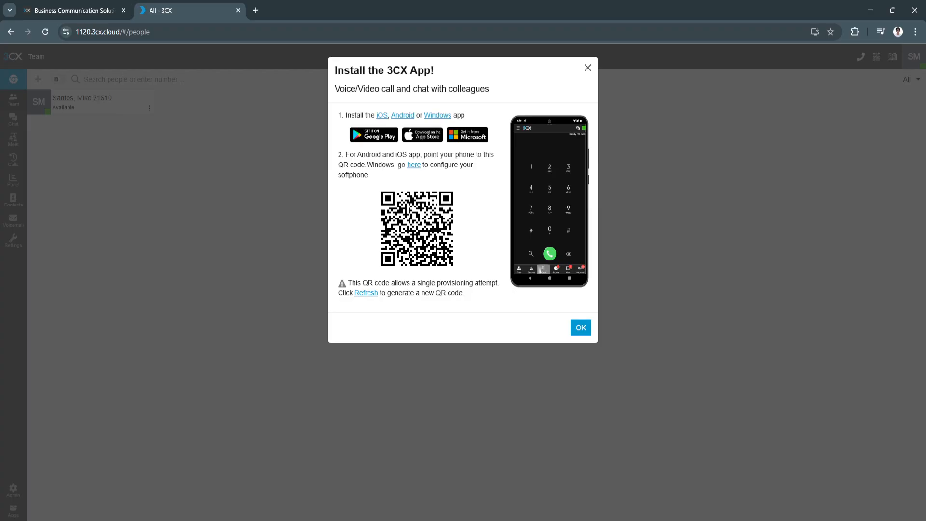
{"action": "left_click", "coordinate": [580, 328]}
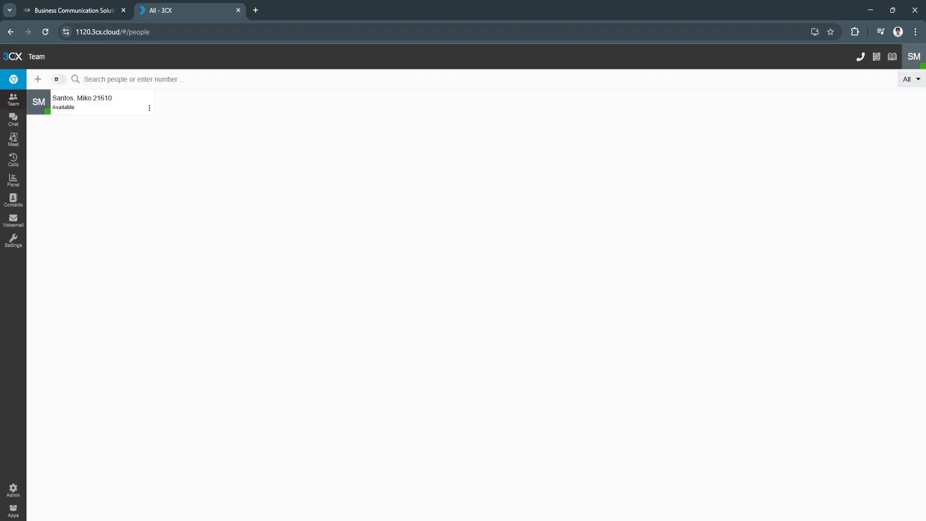